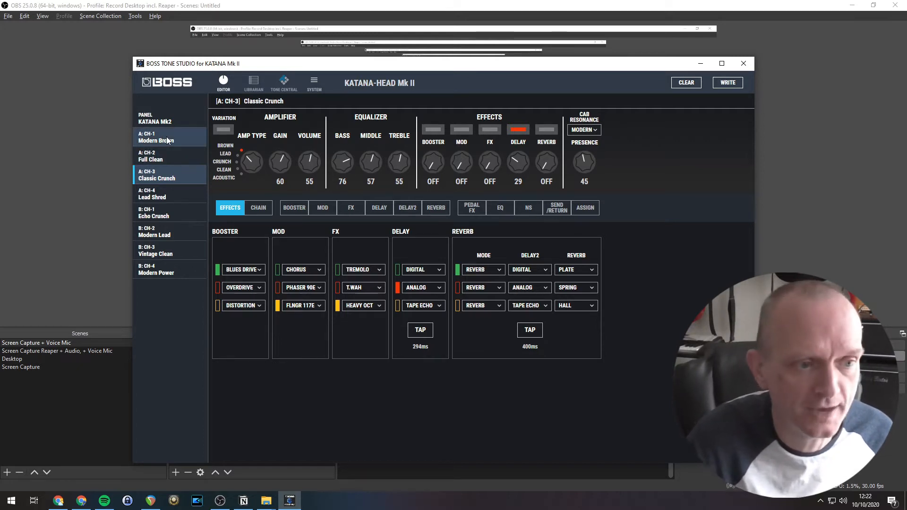
Step: Audition all eight patches, Modern Brown through Modern Power, from A CH-1 to B CH-4
{"action": "left_click", "coordinate": [166, 137]}
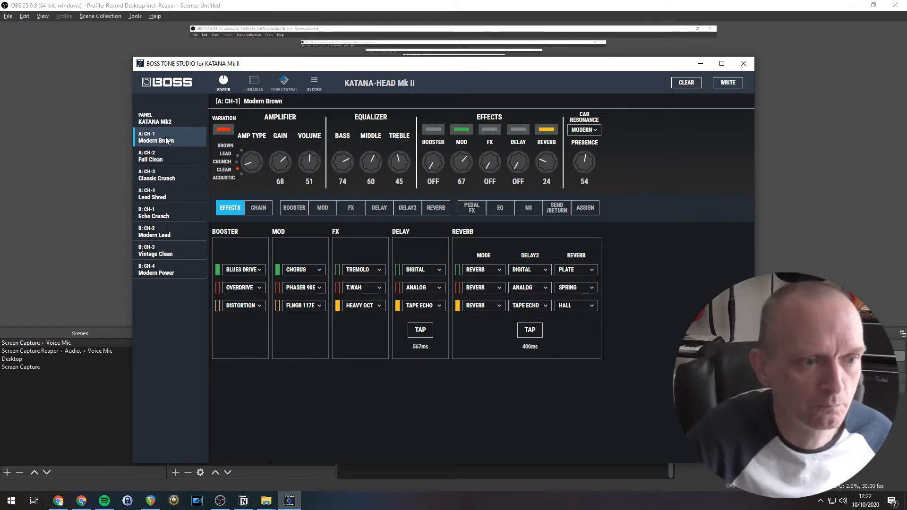
{"action": "left_click", "coordinate": [166, 156]}
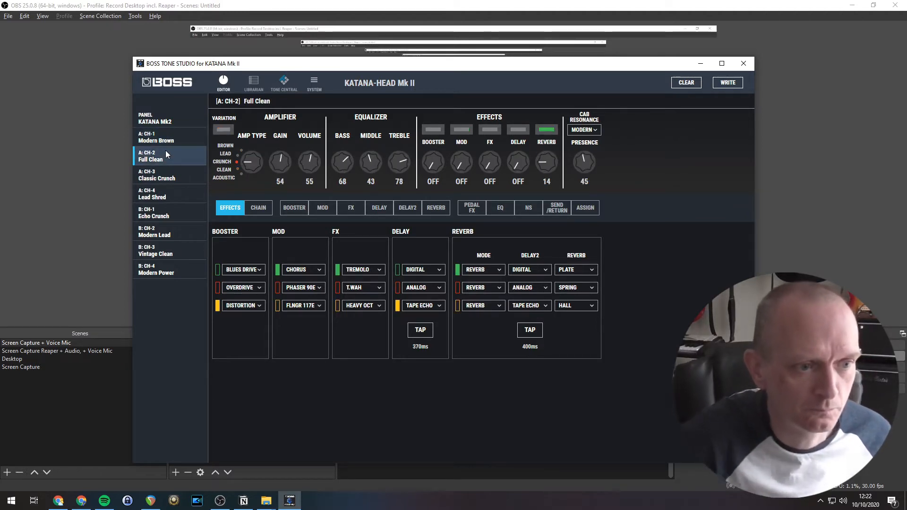
{"action": "left_click", "coordinate": [157, 175]}
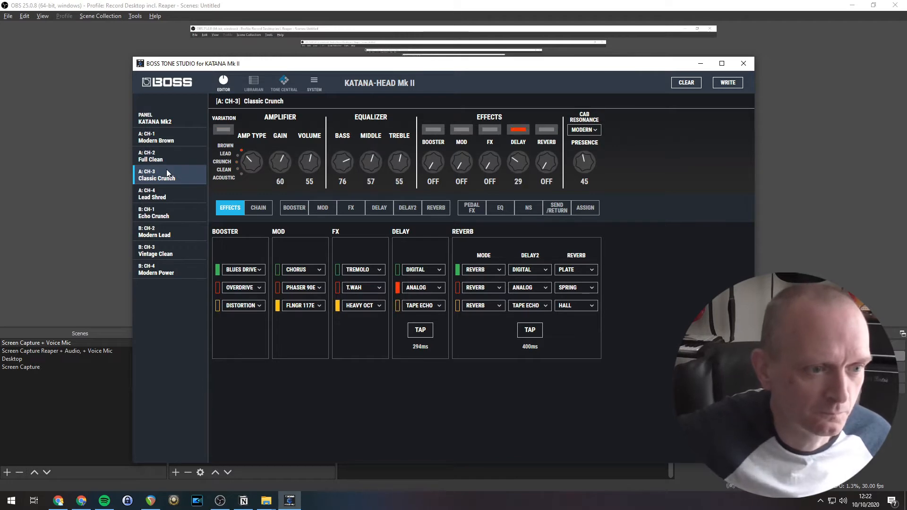
{"action": "left_click", "coordinate": [158, 197]}
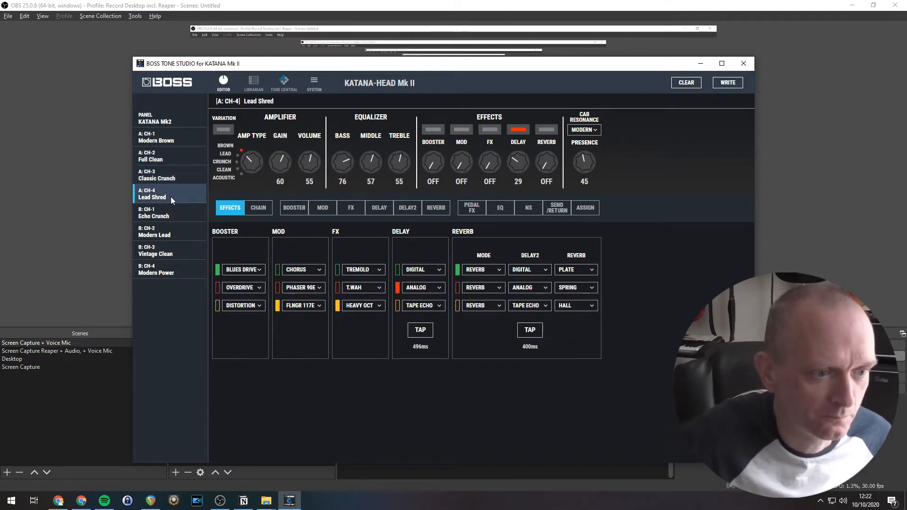
{"action": "left_click", "coordinate": [154, 212]}
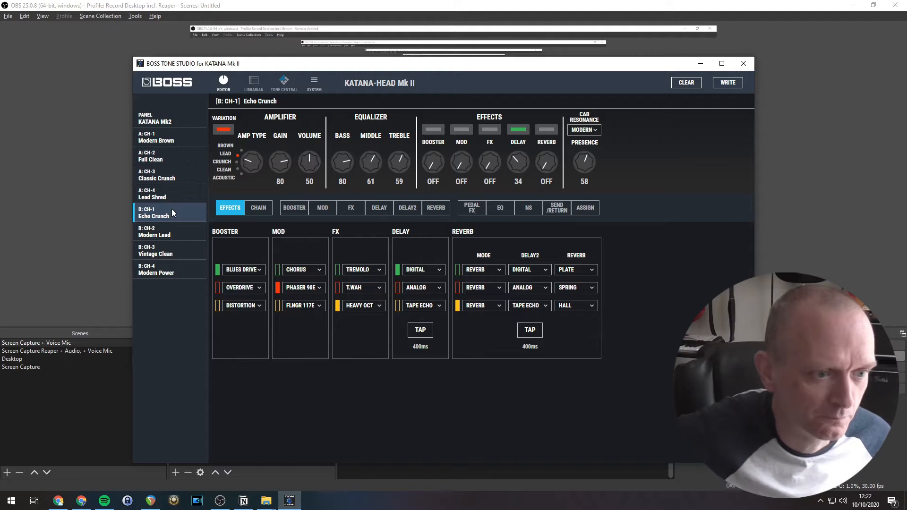
{"action": "left_click", "coordinate": [161, 232]}
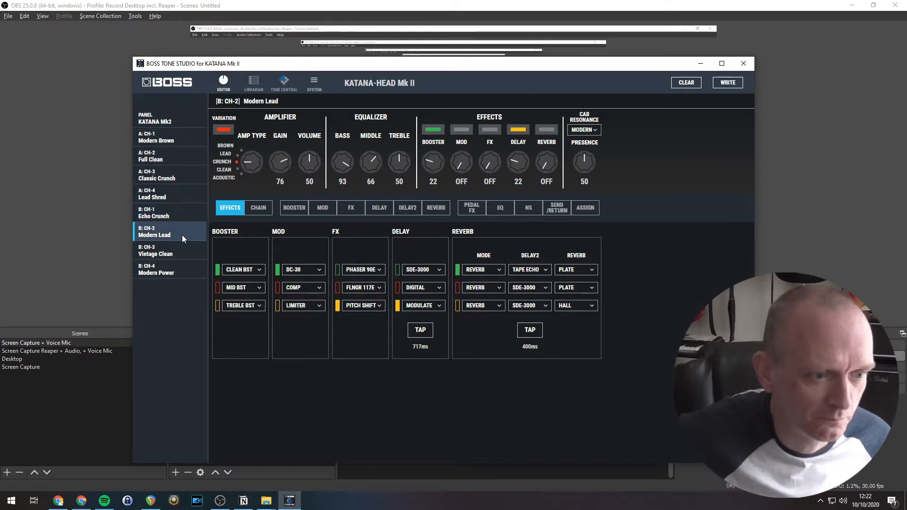
{"action": "left_click", "coordinate": [155, 250]}
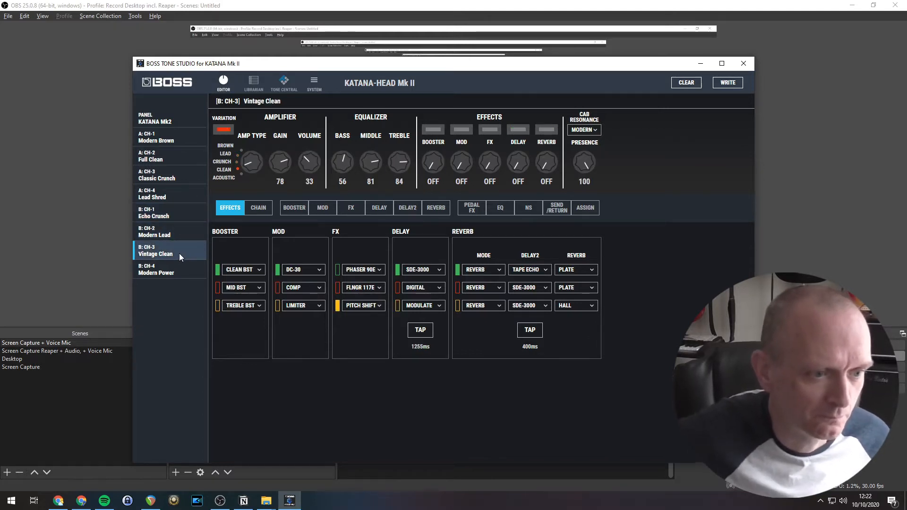
{"action": "left_click", "coordinate": [156, 269]}
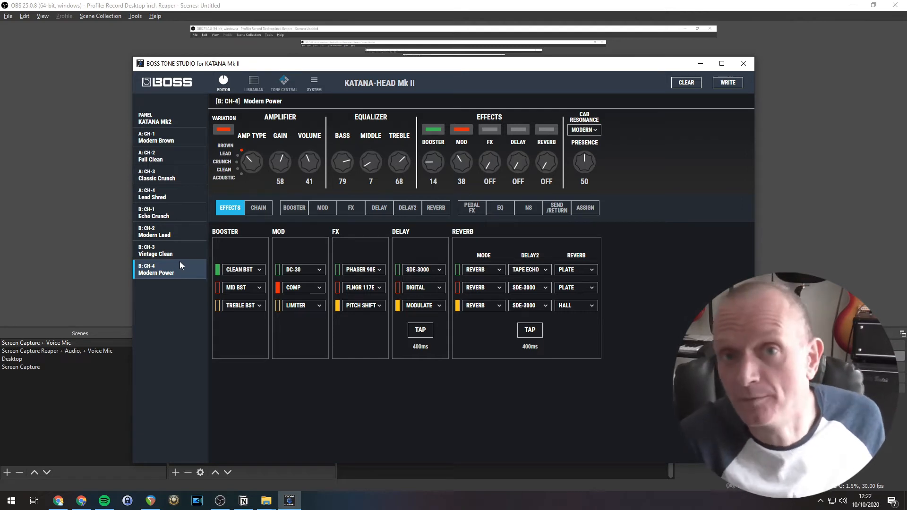
Step: Reload Modern Brown and drop its bass to 0, then raise it to 64
{"action": "left_click", "coordinate": [156, 138]}
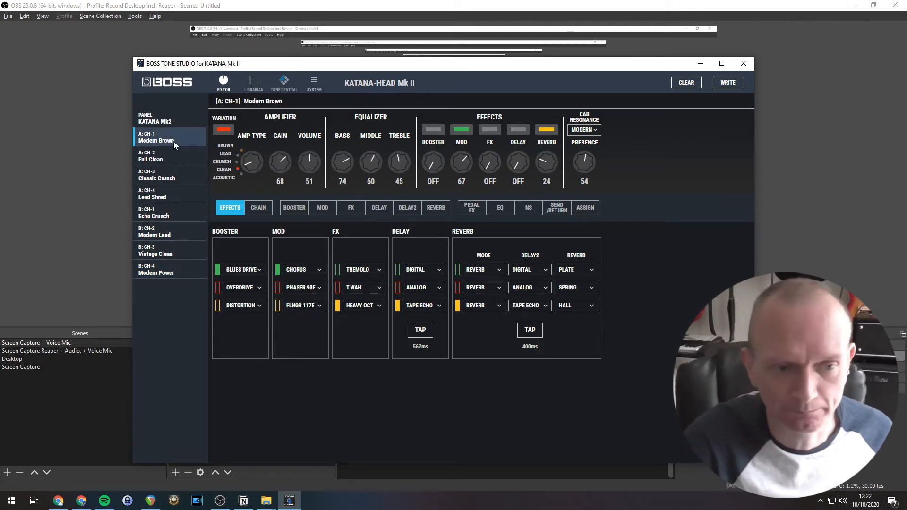
{"action": "mouse_move", "coordinate": [328, 199]}
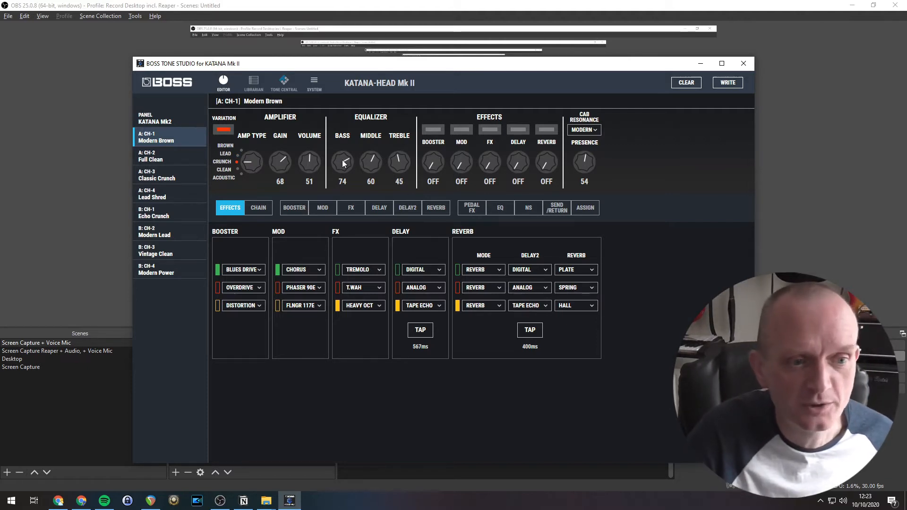
{"action": "left_click_drag", "start_coordinate": [342, 162], "coordinate": [342, 255]}
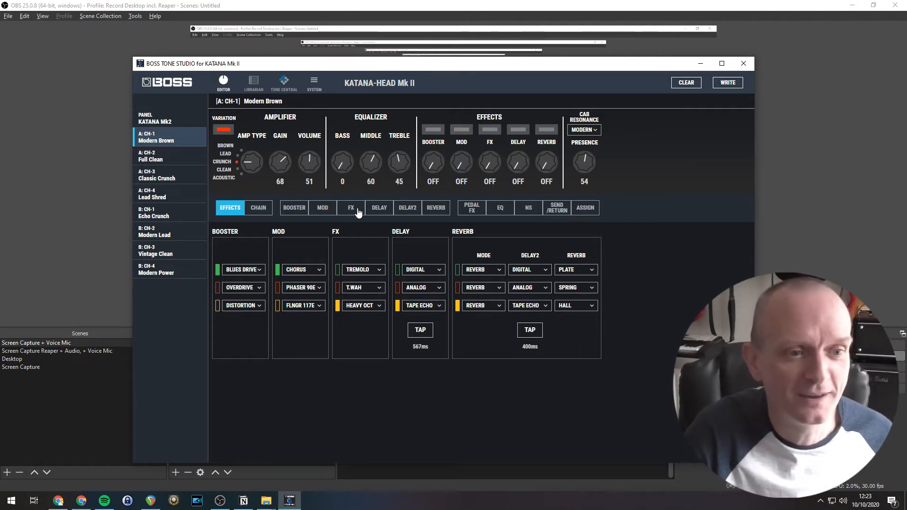
{"action": "left_click_drag", "start_coordinate": [342, 162], "coordinate": [342, 150]}
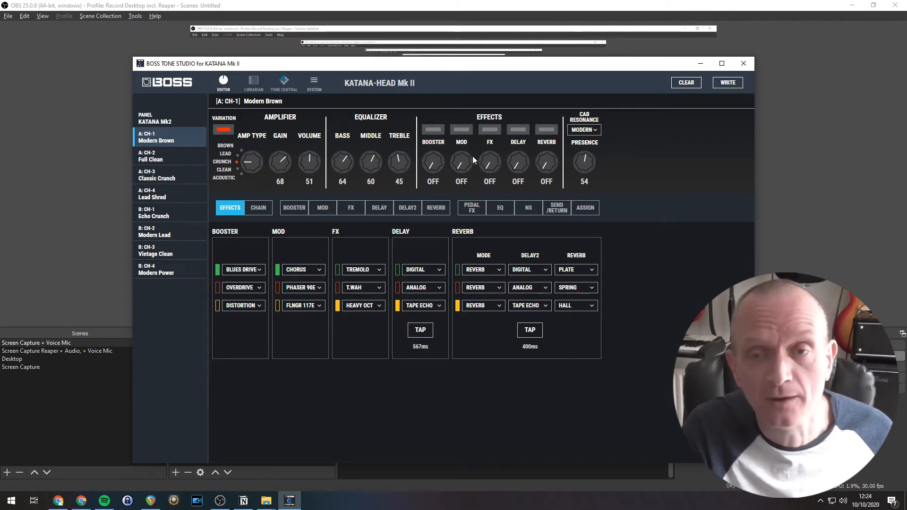
{"action": "mouse_move", "coordinate": [526, 151]}
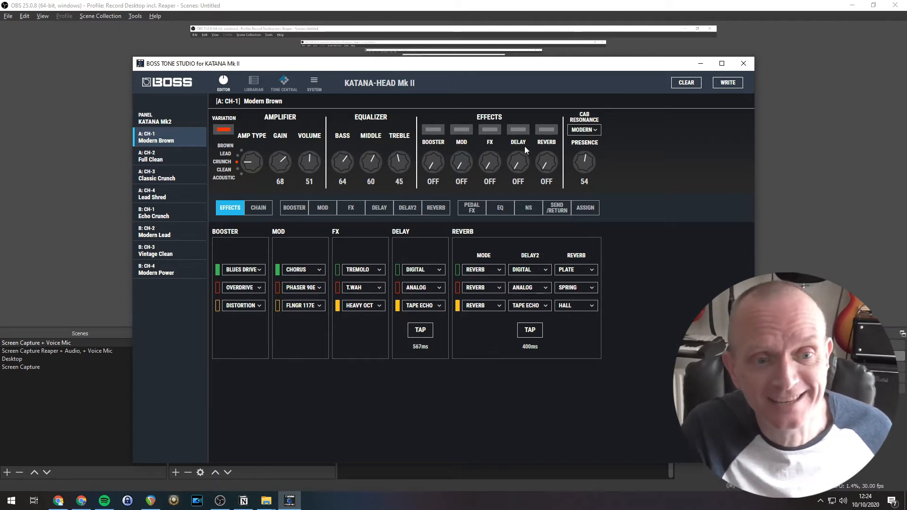
{"action": "mouse_move", "coordinate": [466, 199]}
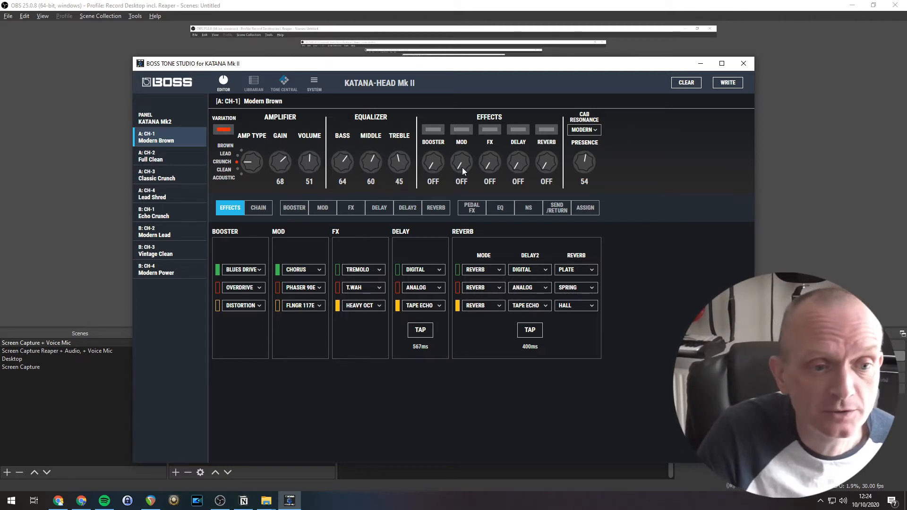
Step: Switch the MOD effect on and set its green variation to Phaser
{"action": "left_click", "coordinate": [461, 129]}
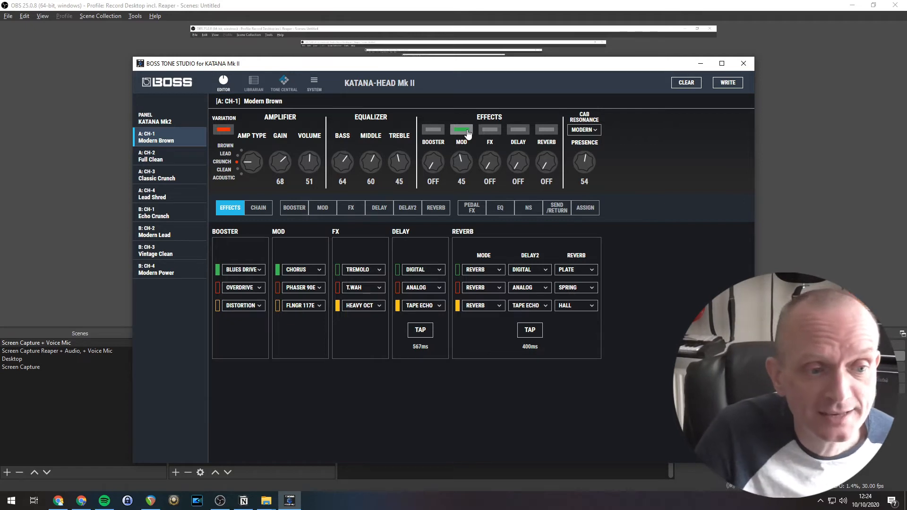
{"action": "mouse_move", "coordinate": [329, 352]}
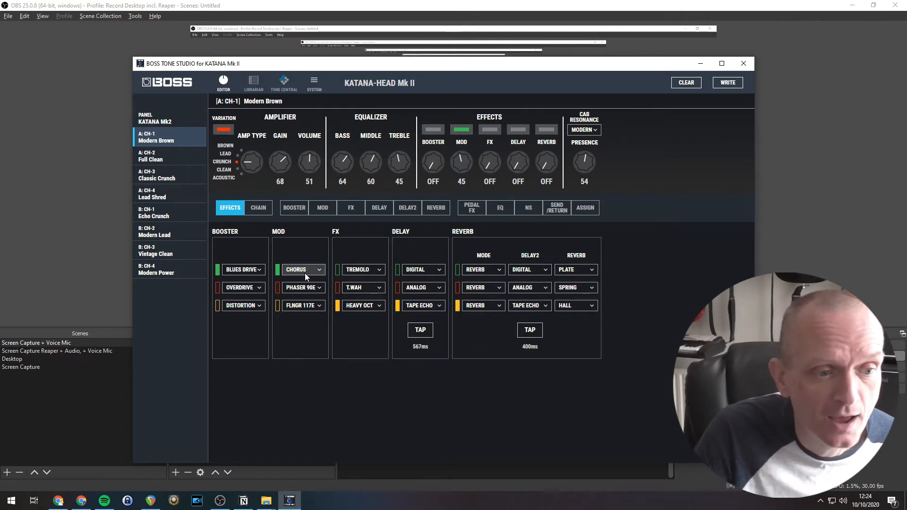
{"action": "left_click", "coordinate": [303, 269]}
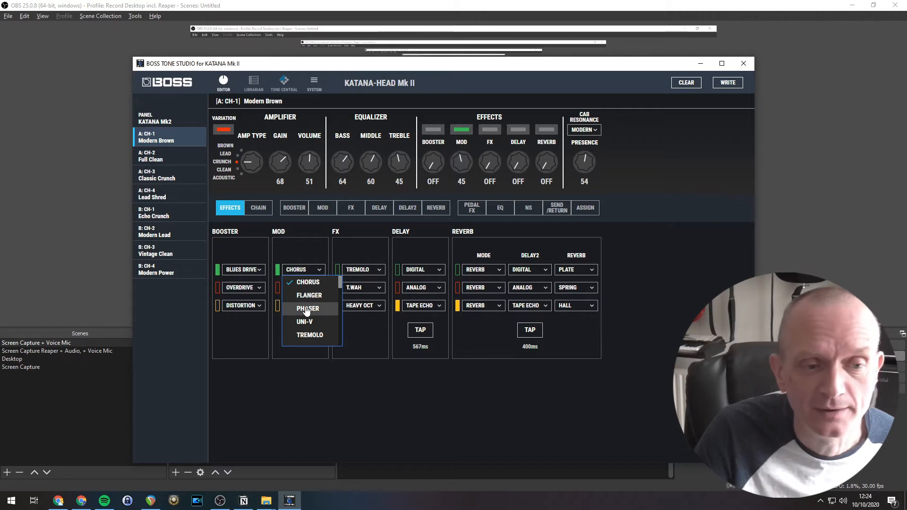
{"action": "left_click", "coordinate": [307, 308]}
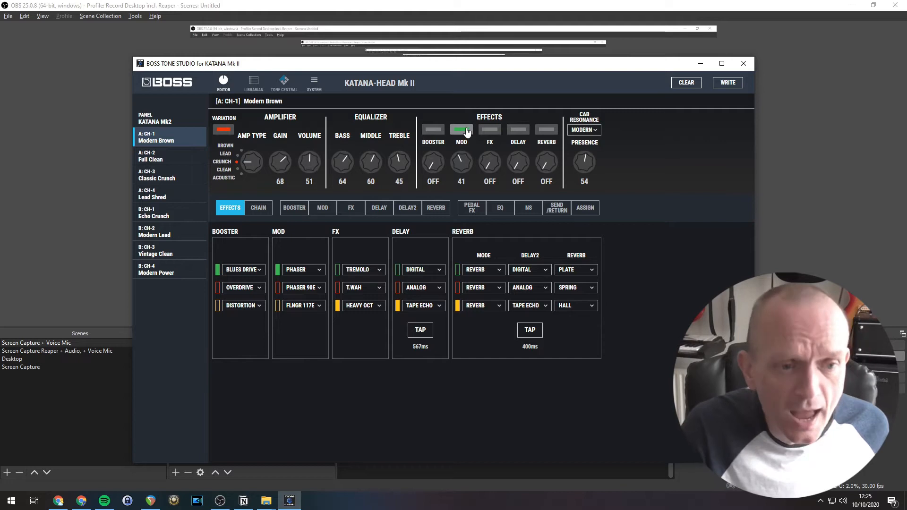
{"action": "mouse_move", "coordinate": [462, 136]}
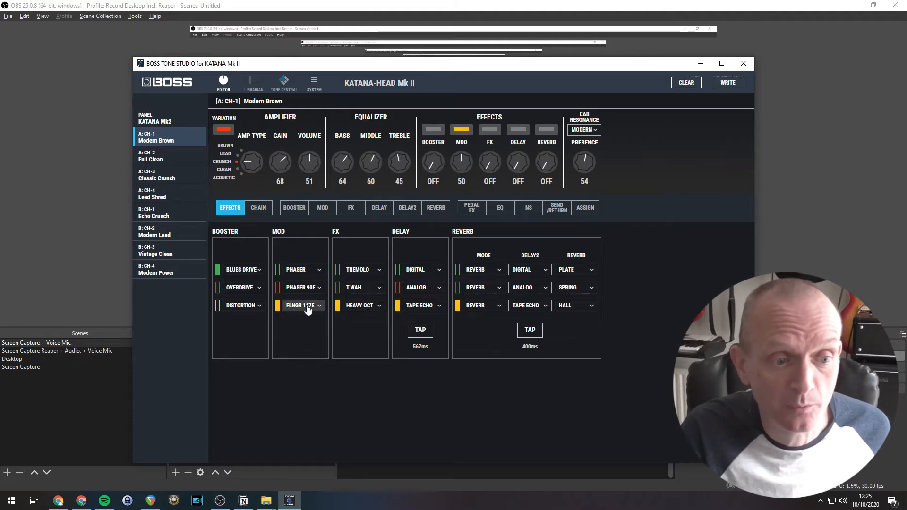
Step: Make the yellow modulation variation a Tremolo at level 94
{"action": "left_click", "coordinate": [303, 305]}
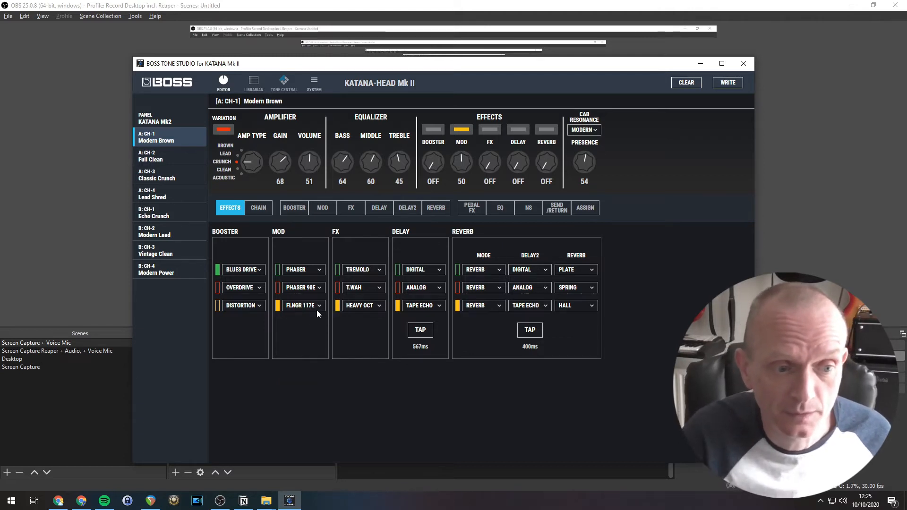
{"action": "left_click", "coordinate": [302, 306]}
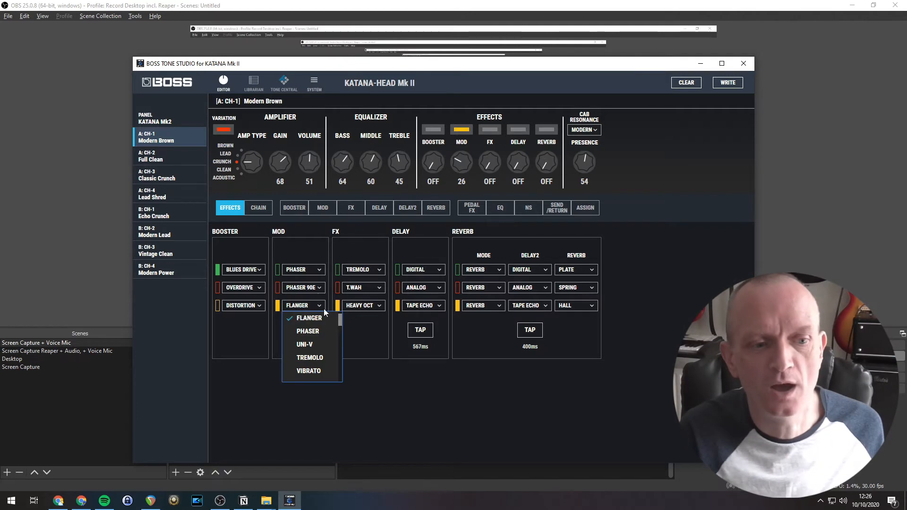
{"action": "left_click", "coordinate": [309, 358]}
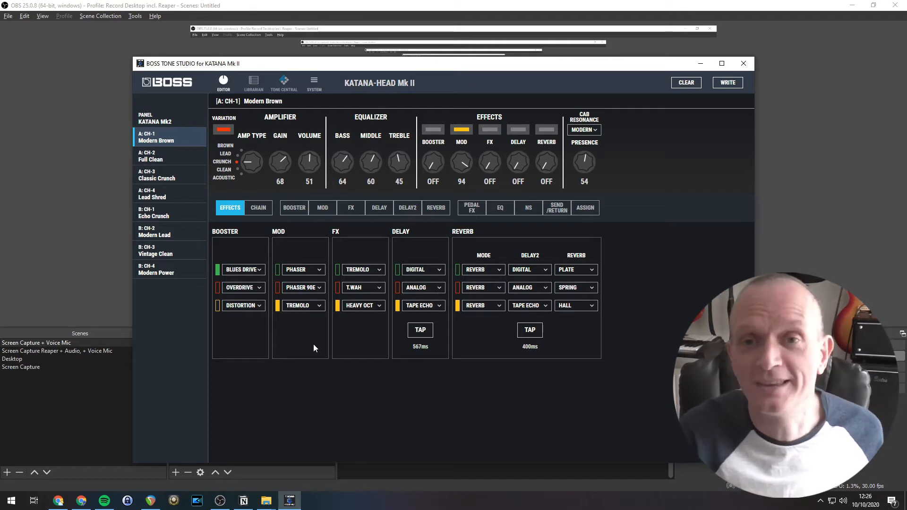
{"action": "mouse_move", "coordinate": [420, 232]}
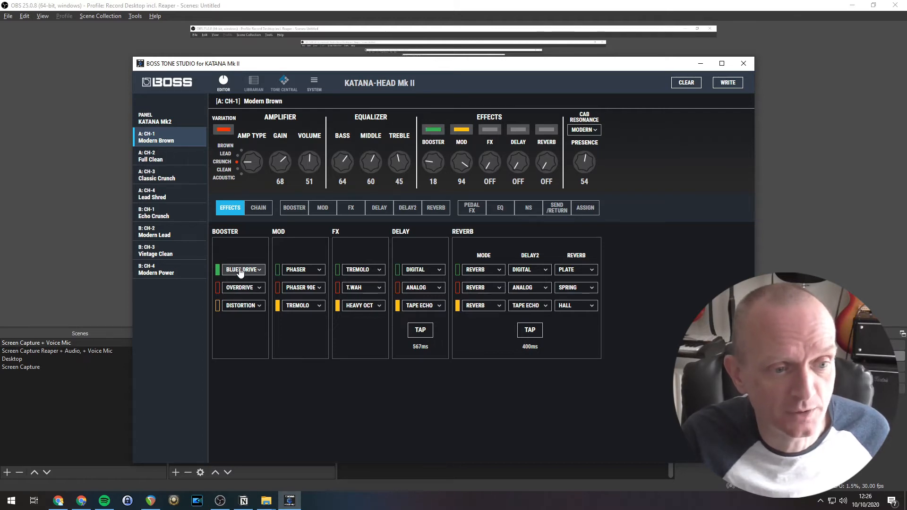
Step: Set the green booster variation type to Warm OD
{"action": "left_click", "coordinate": [242, 270]}
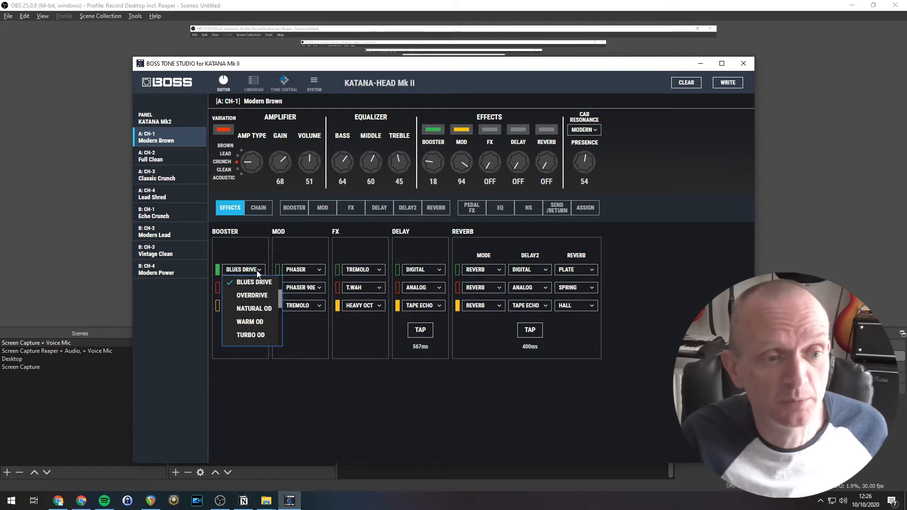
{"action": "mouse_move", "coordinate": [250, 321]}
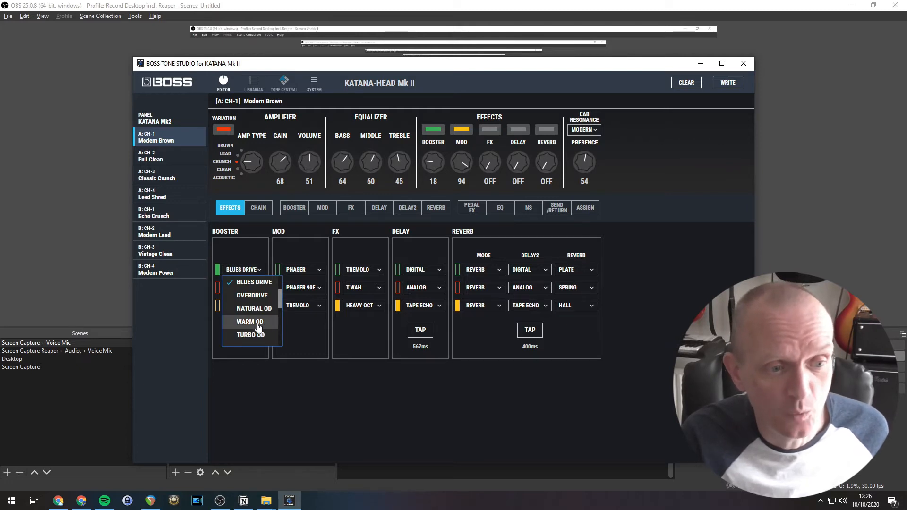
{"action": "left_click", "coordinate": [250, 322]}
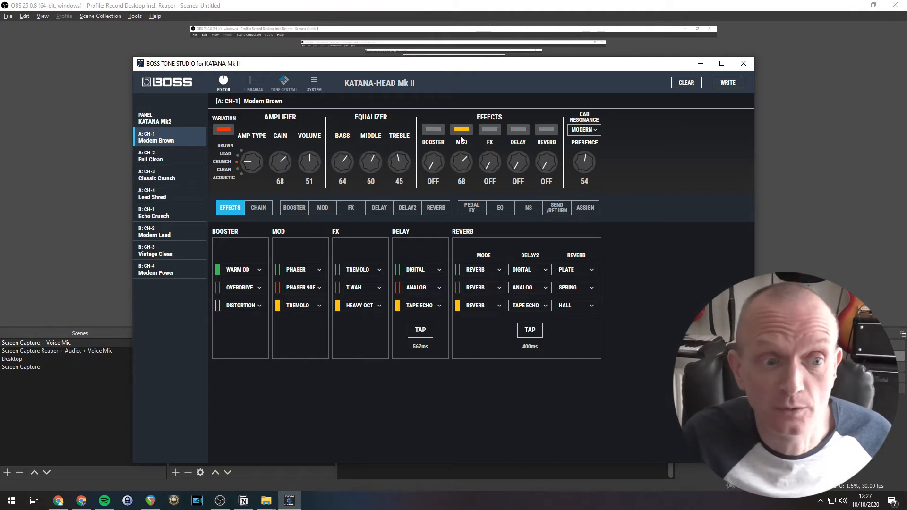
Step: Cycle MOD back to green and select Chorus as its type
{"action": "left_click", "coordinate": [461, 129]}
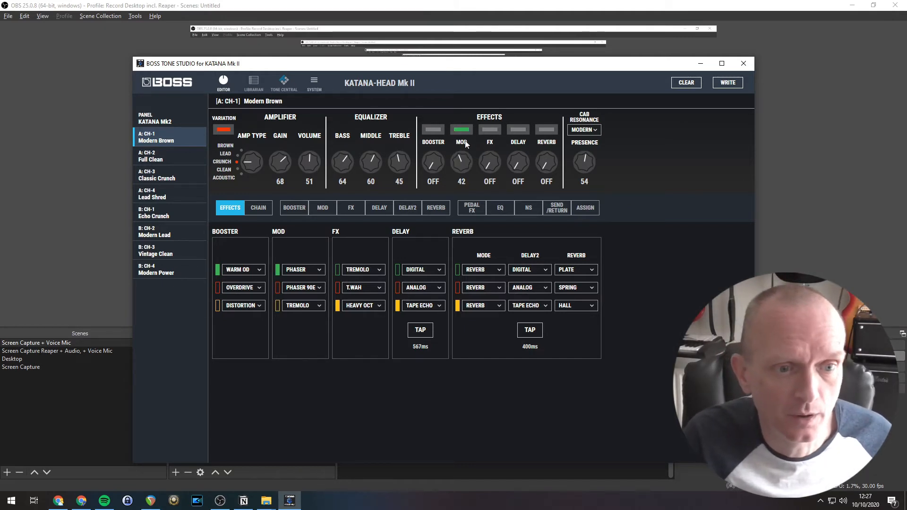
{"action": "left_click", "coordinate": [302, 269]}
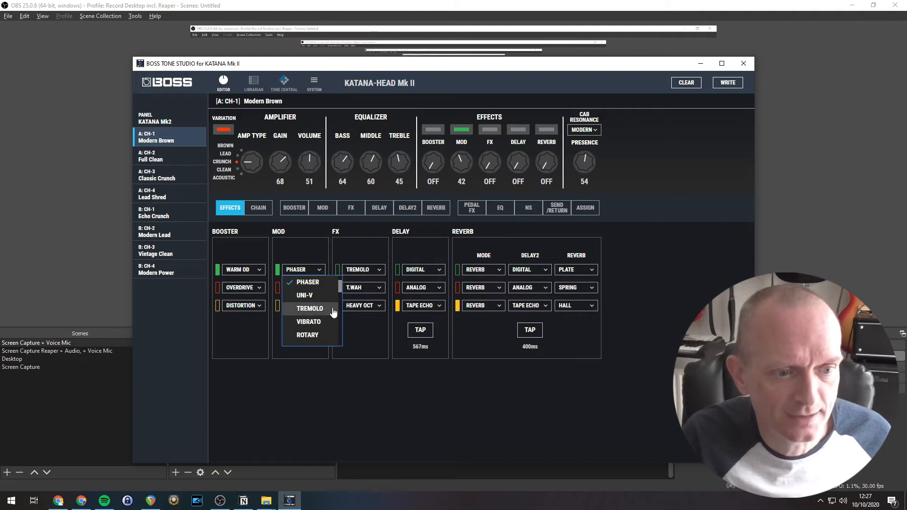
{"action": "scroll", "scroll_direction": "down", "scroll_amount": 3}
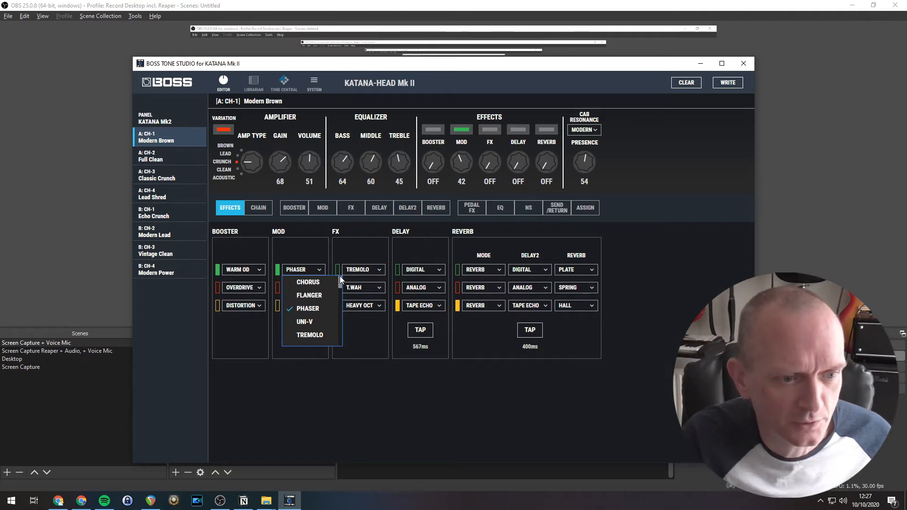
{"action": "left_click", "coordinate": [307, 282]}
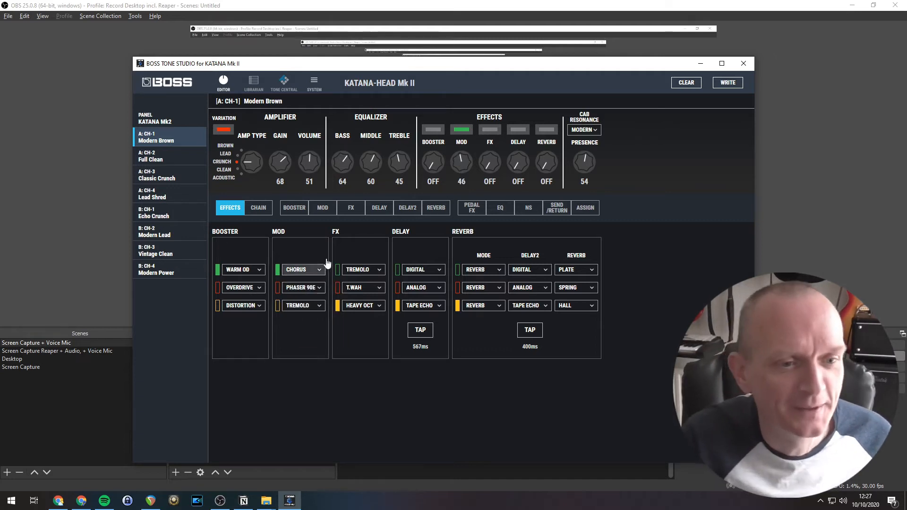
{"action": "mouse_move", "coordinate": [404, 224]}
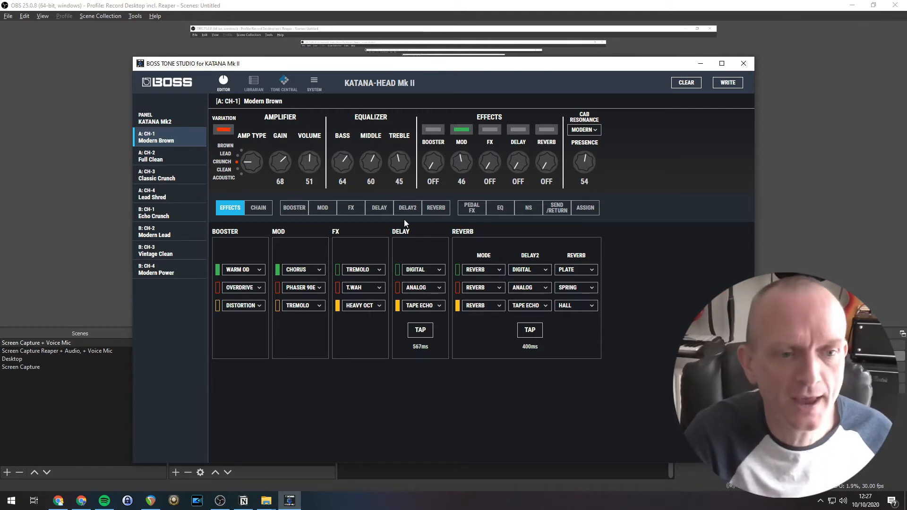
{"action": "mouse_move", "coordinate": [404, 16]}
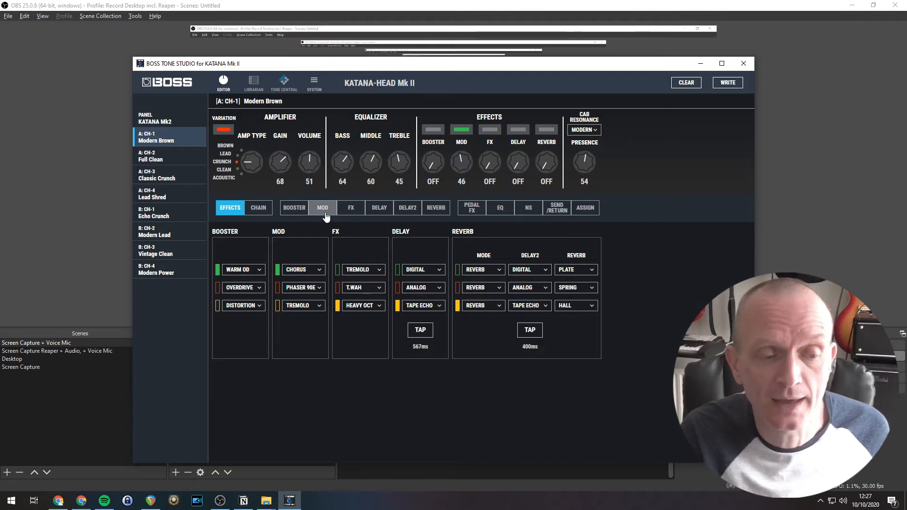
Step: In the chorus detail settings, settle the high level at 51 and show the mod types
{"action": "left_click", "coordinate": [322, 207]}
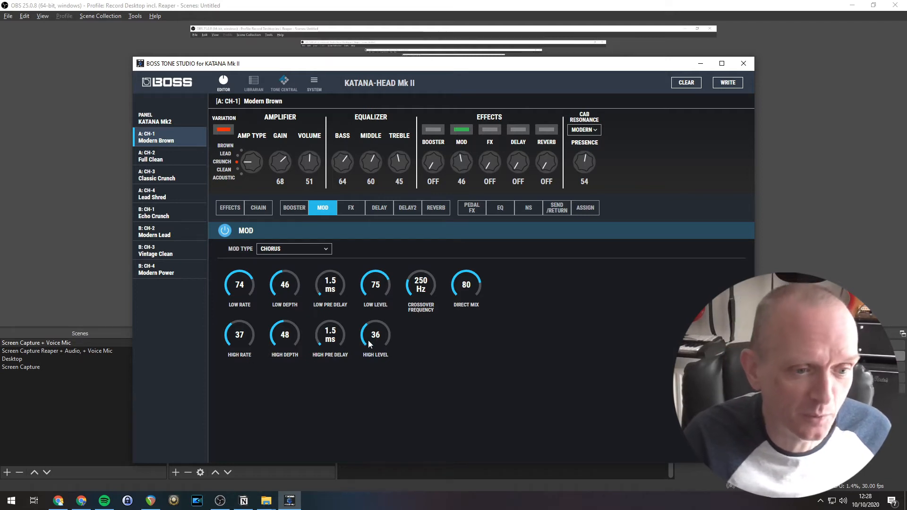
{"action": "mouse_move", "coordinate": [363, 337]}
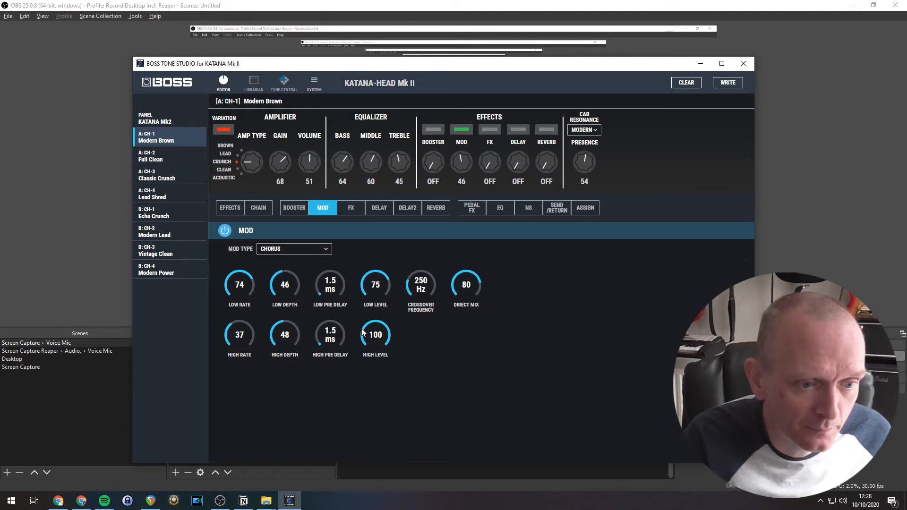
{"action": "left_click_drag", "start_coordinate": [375, 334], "coordinate": [374, 359]}
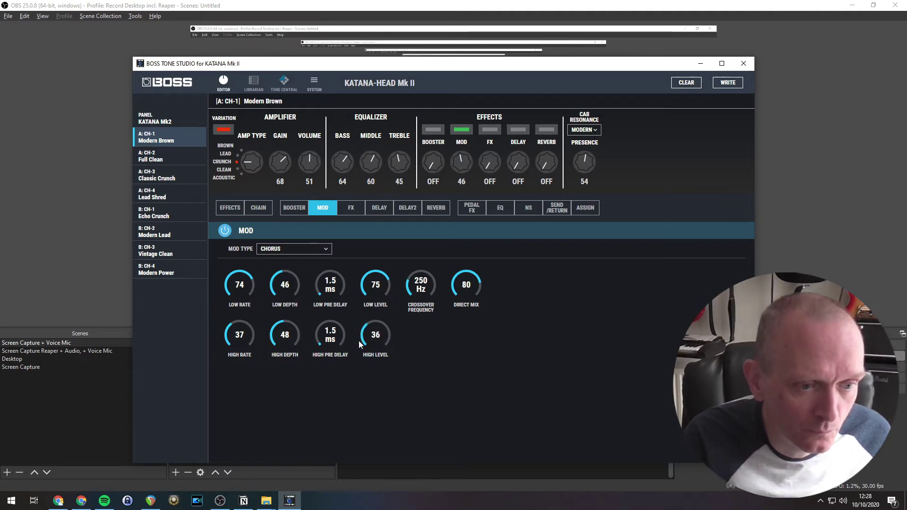
{"action": "left_click_drag", "start_coordinate": [374, 334], "coordinate": [374, 301]}
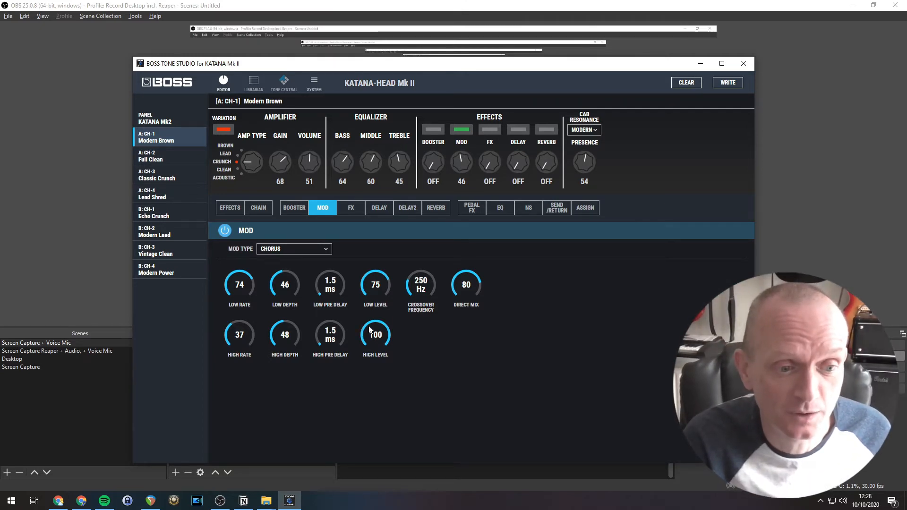
{"action": "left_click_drag", "start_coordinate": [375, 334], "coordinate": [376, 347]}
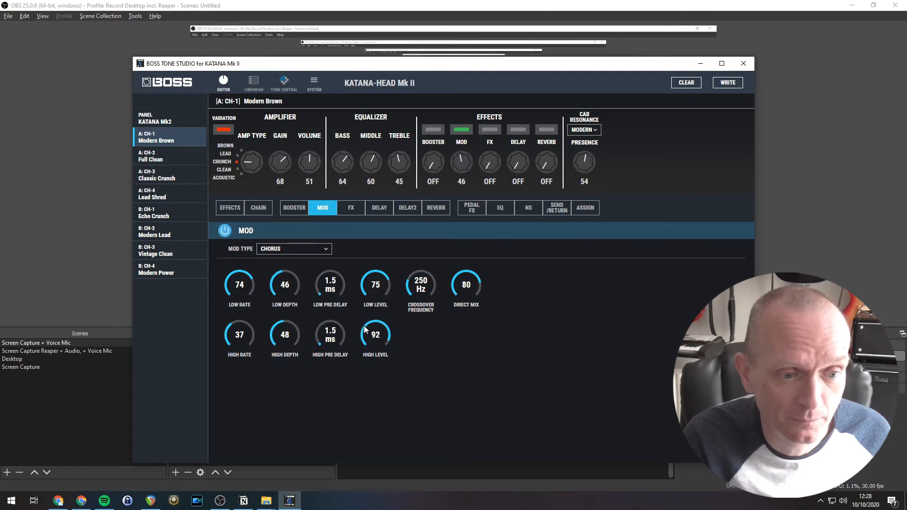
{"action": "left_click_drag", "start_coordinate": [375, 335], "coordinate": [376, 318]}
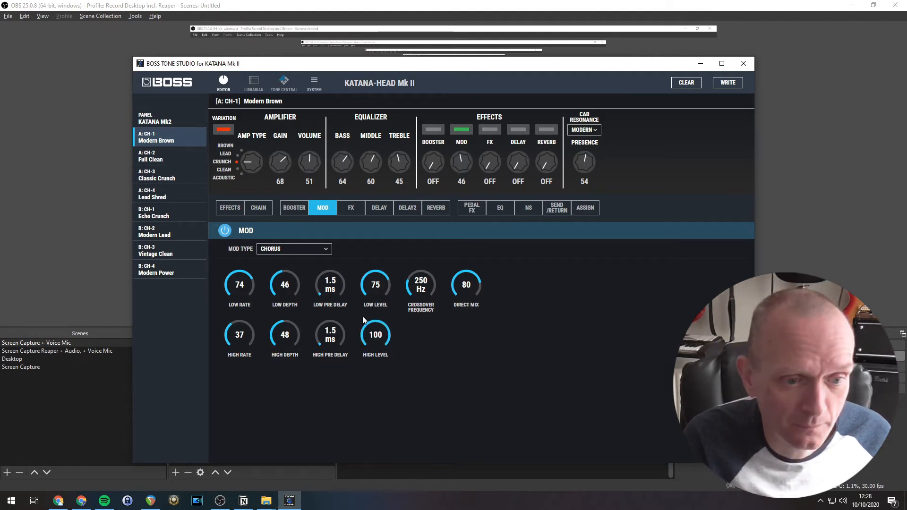
{"action": "left_click_drag", "start_coordinate": [374, 334], "coordinate": [374, 347]}
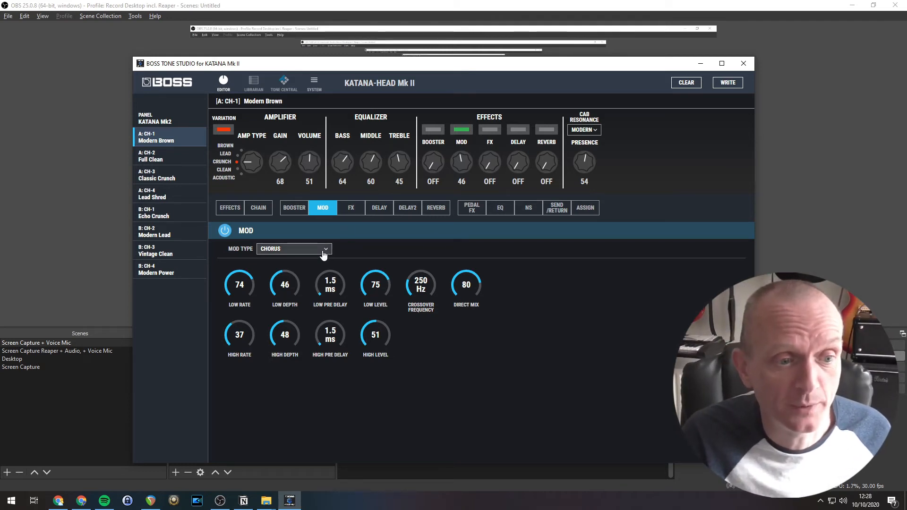
{"action": "left_click", "coordinate": [293, 248]}
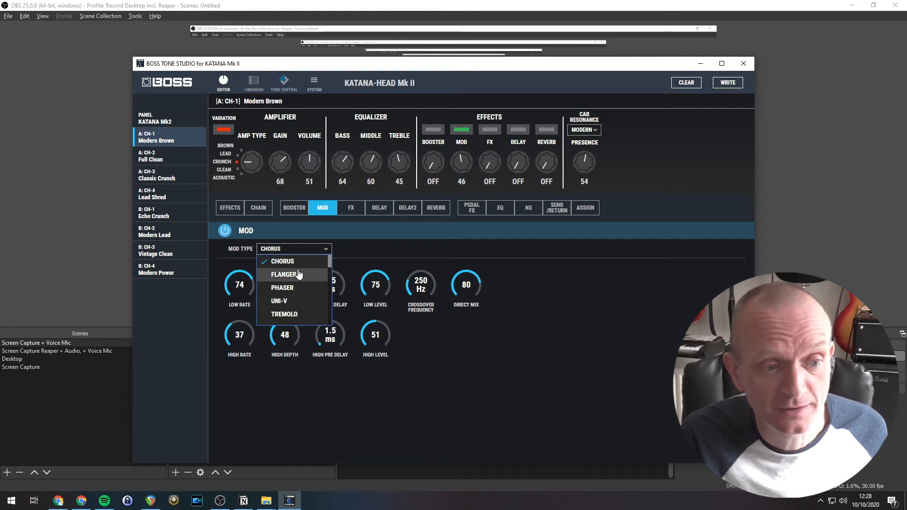
Step: Review the FX and booster settings and open the booster type list for Blues Drive
{"action": "left_click", "coordinate": [351, 207]}
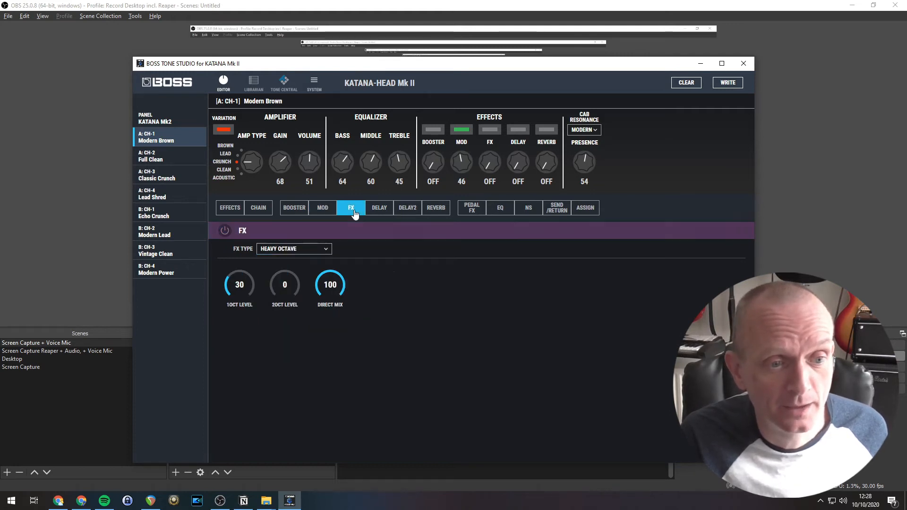
{"action": "left_click", "coordinate": [294, 207]}
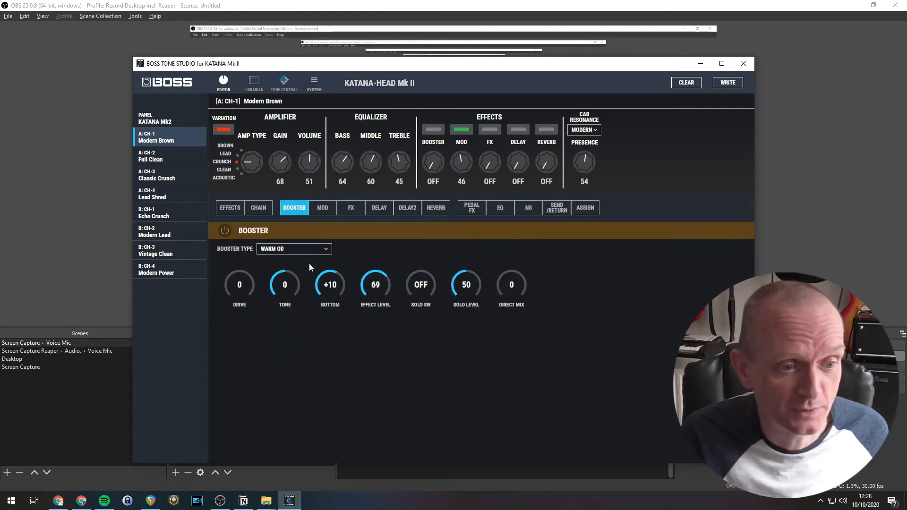
{"action": "mouse_move", "coordinate": [281, 266]}
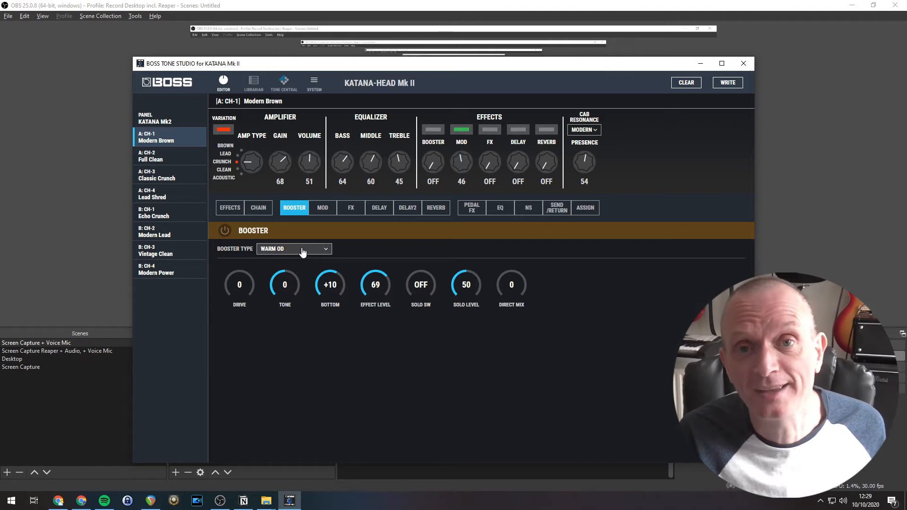
{"action": "left_click", "coordinate": [229, 207]}
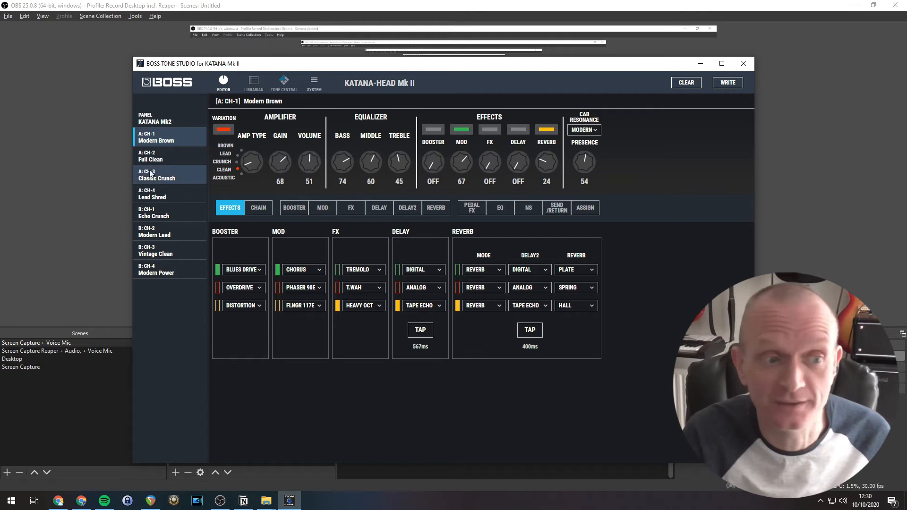
Step: Audition Classic Crunch and Lead Shred, then return to the edited Modern Brown
{"action": "left_click", "coordinate": [156, 174]}
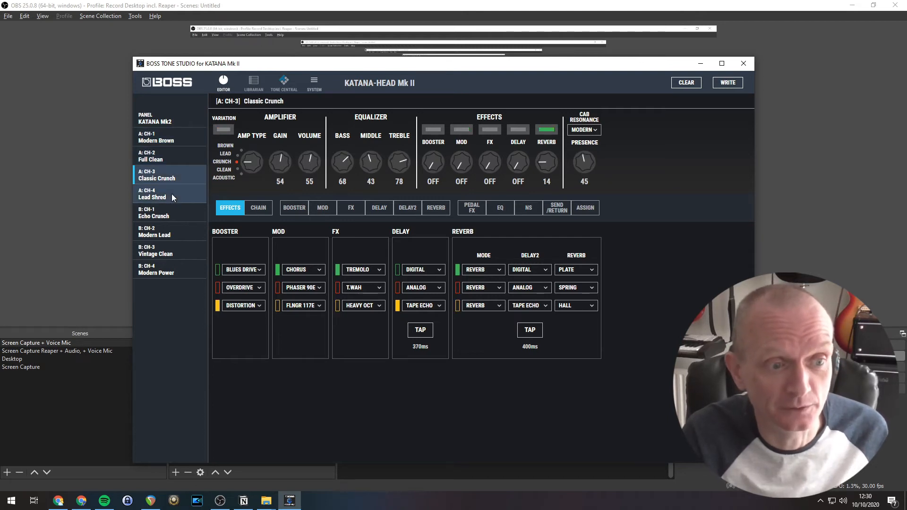
{"action": "left_click", "coordinate": [155, 193]}
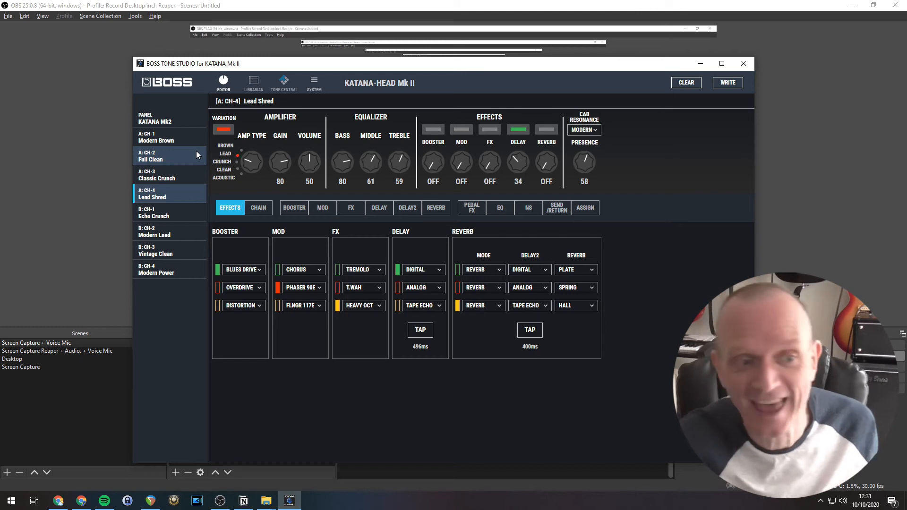
{"action": "left_click", "coordinate": [157, 140]}
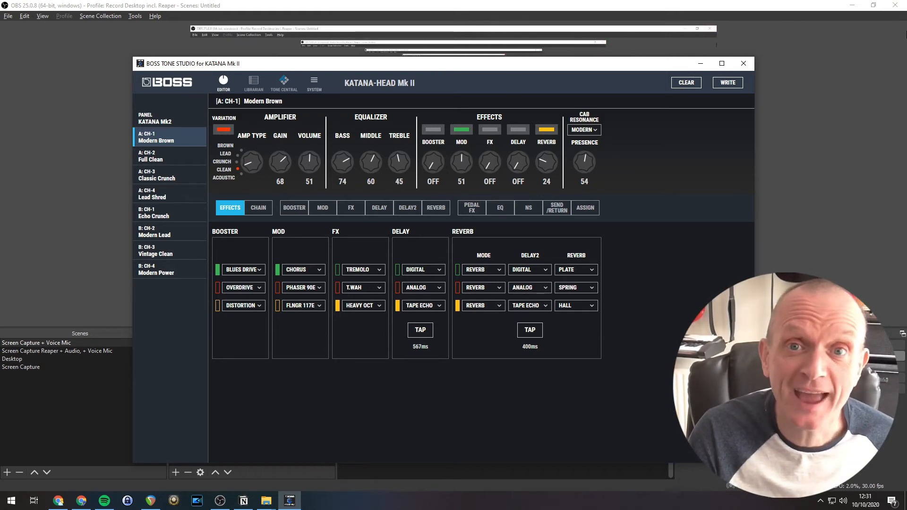
{"action": "mouse_move", "coordinate": [835, 98]}
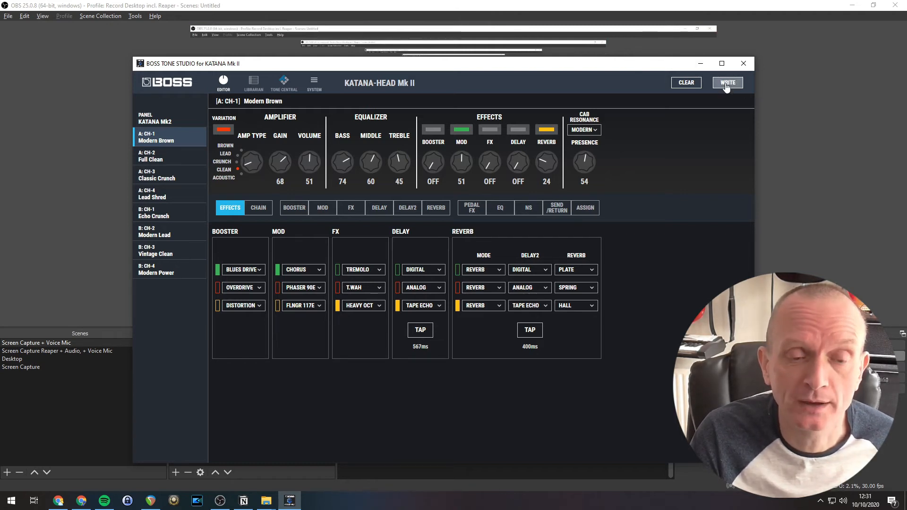
Step: Bring up the write prompt to store Modern Brown to A: CH1
{"action": "left_click", "coordinate": [727, 82]}
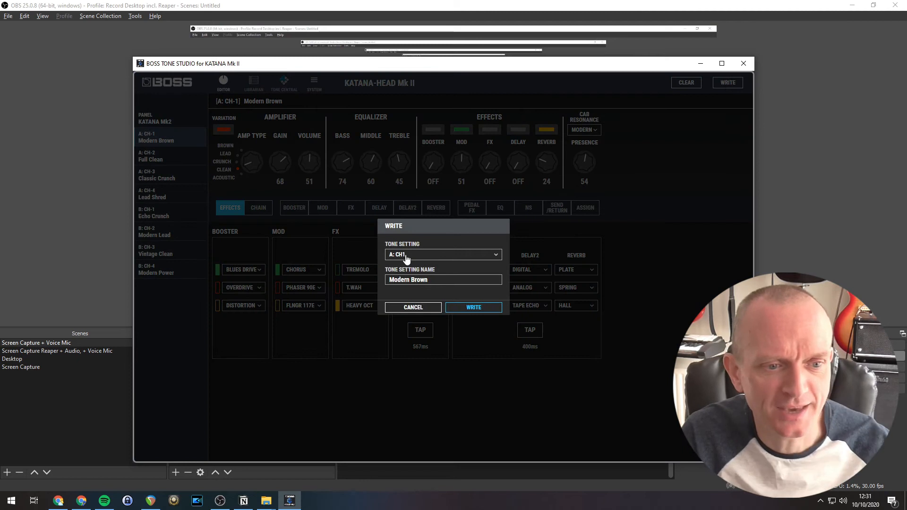
{"action": "mouse_move", "coordinate": [410, 269]}
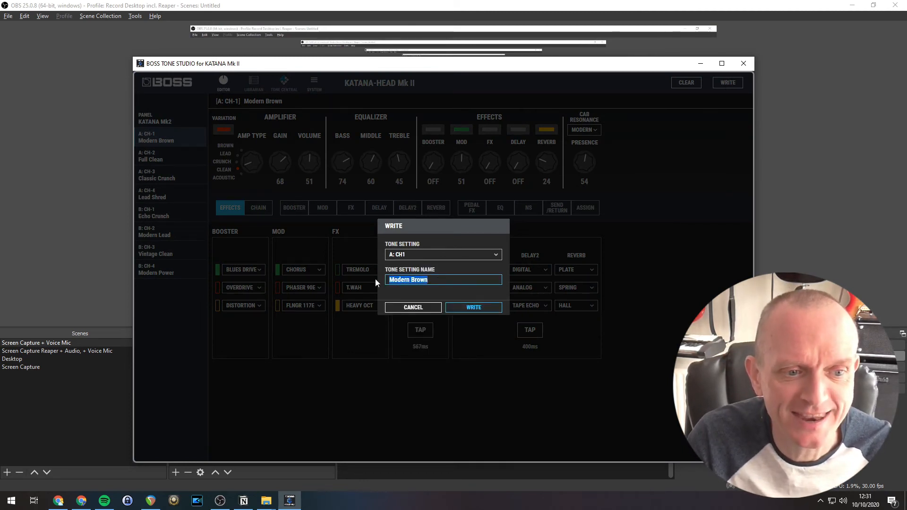
Step: Write the tone to A CH-1 named 'Clean Chorus', then load Full Clean from A CH-2
{"action": "type", "text": "Clean C"}
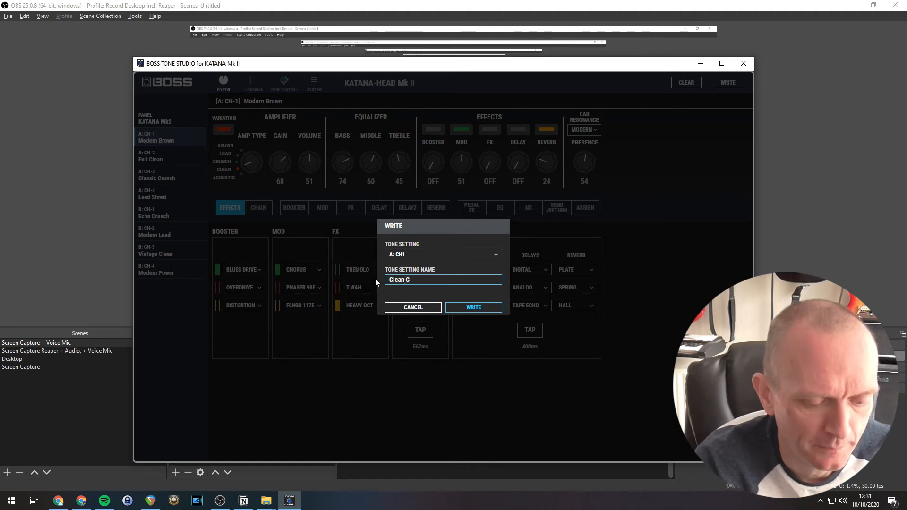
{"action": "type", "text": "horus"}
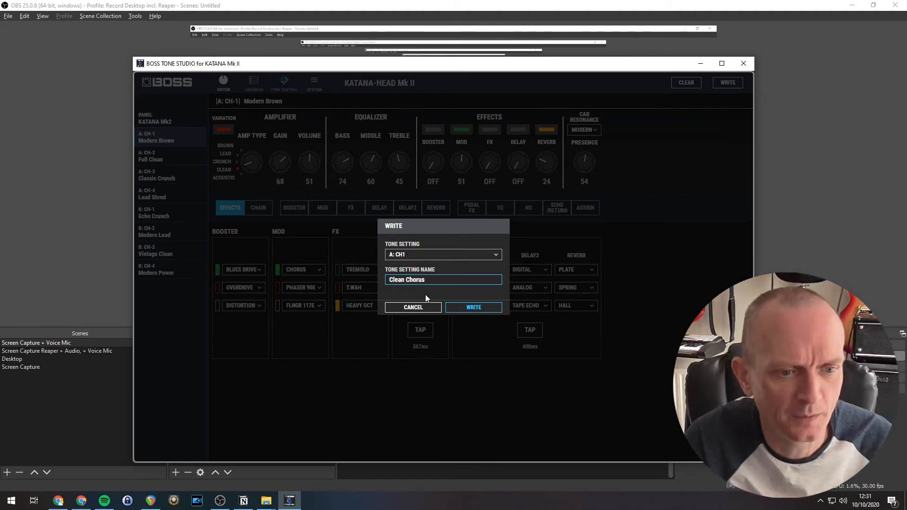
{"action": "left_click", "coordinate": [473, 307]}
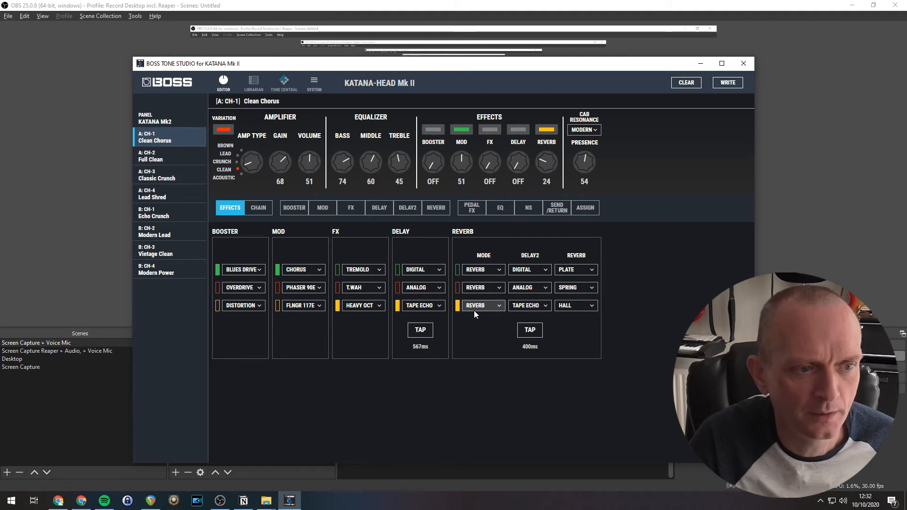
{"action": "left_click", "coordinate": [161, 156]}
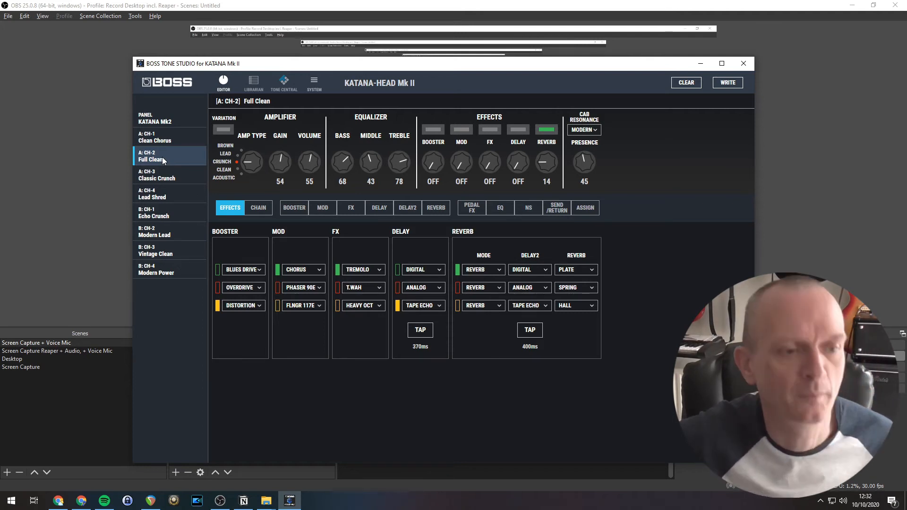
Step: Write the current tone to A CH-2 as 'Crunch Rhythm', replacing Full Clean
{"action": "left_click", "coordinate": [727, 82]}
{"action": "type", "text": "C"}
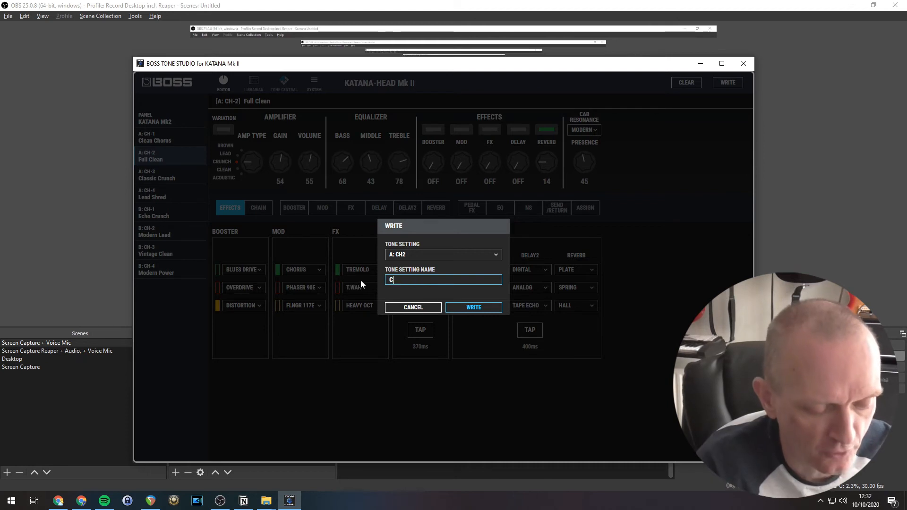
{"action": "type", "text": "runch R"}
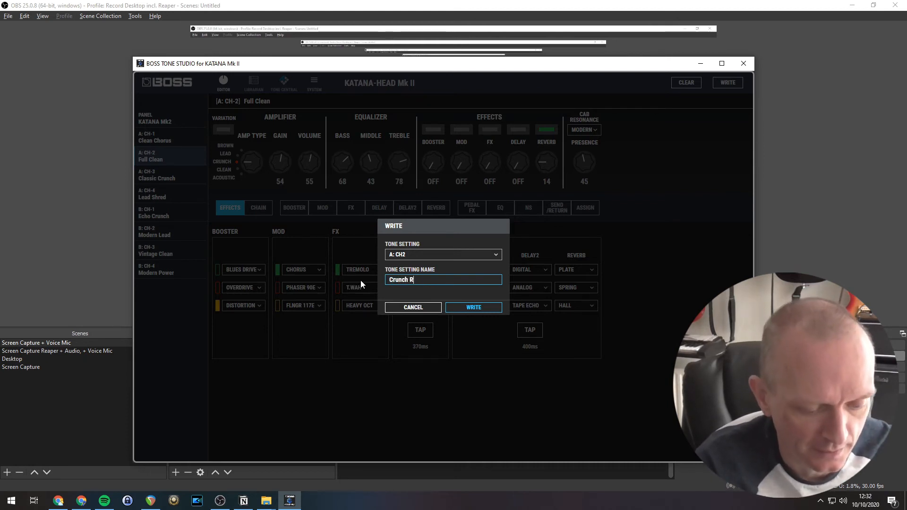
{"action": "type", "text": "hythm"}
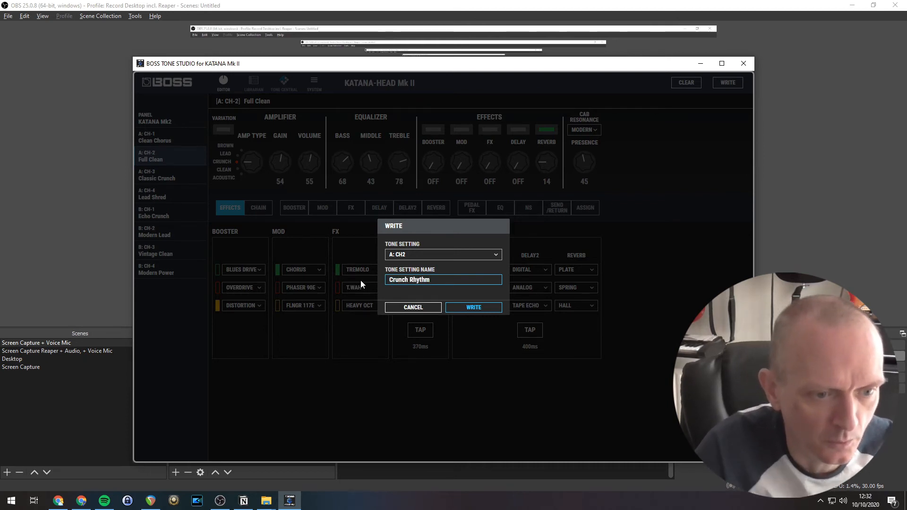
{"action": "left_click", "coordinate": [473, 307]}
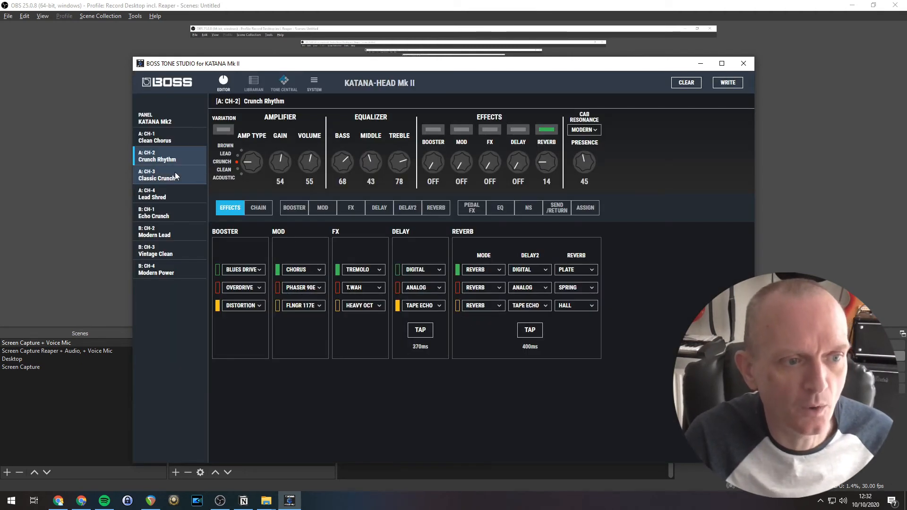
Step: Load Classic Crunch from A CH-3 and set delay to 56 and gain to 92
{"action": "left_click", "coordinate": [157, 175]}
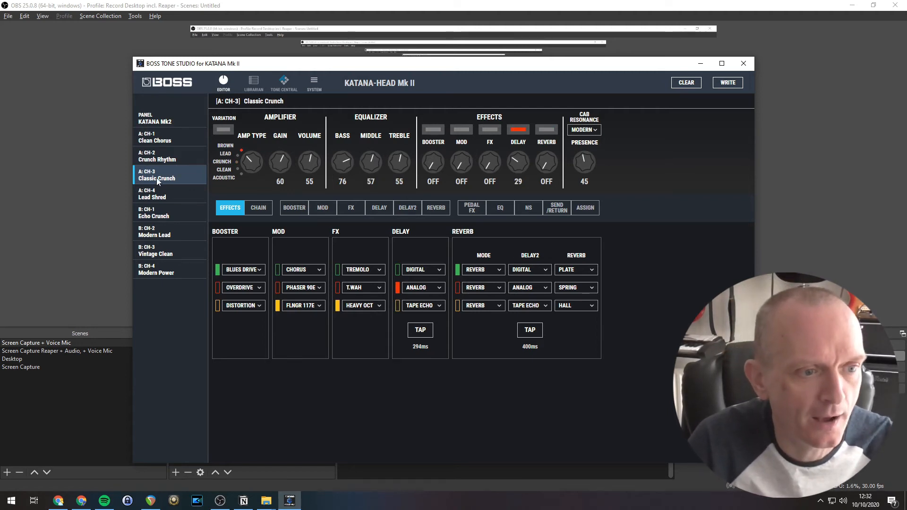
{"action": "mouse_move", "coordinate": [245, 162]}
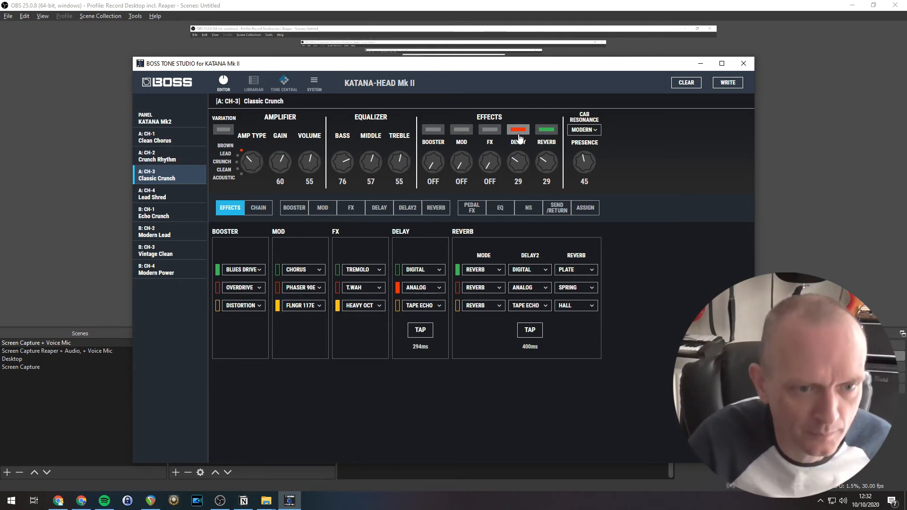
{"action": "left_click_drag", "start_coordinate": [518, 162], "coordinate": [517, 145]}
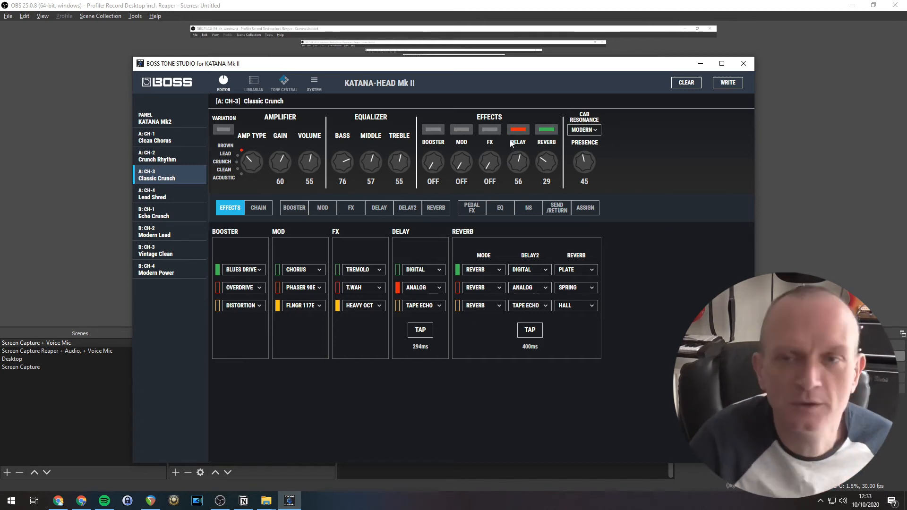
{"action": "left_click_drag", "start_coordinate": [280, 160], "coordinate": [280, 144]}
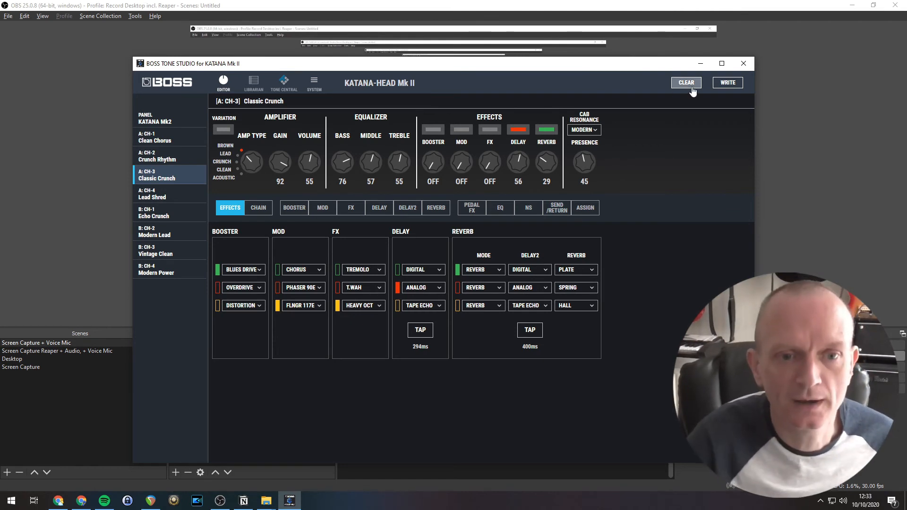
Step: Write the edited A CH-3 tone under the name 'Lead', replacing Classic Crunch
{"action": "left_click", "coordinate": [727, 82]}
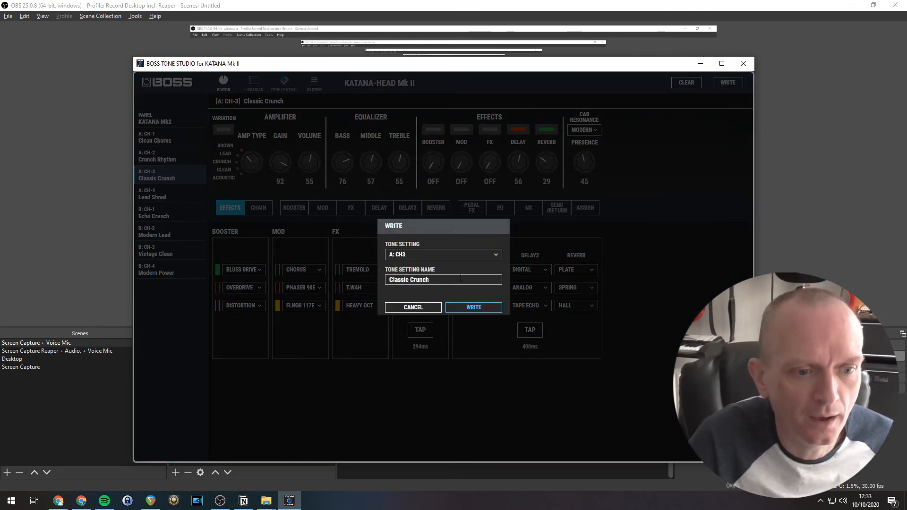
{"action": "type", "text": "L"}
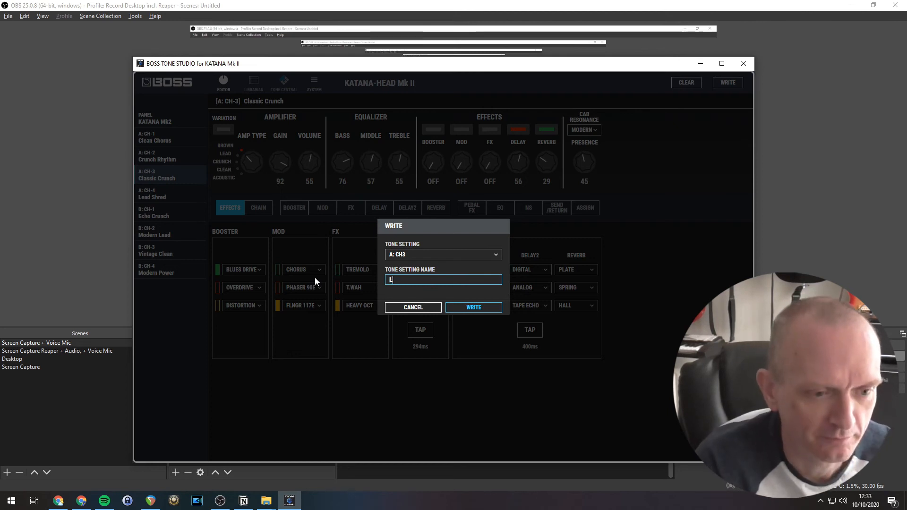
{"action": "type", "text": "ead"}
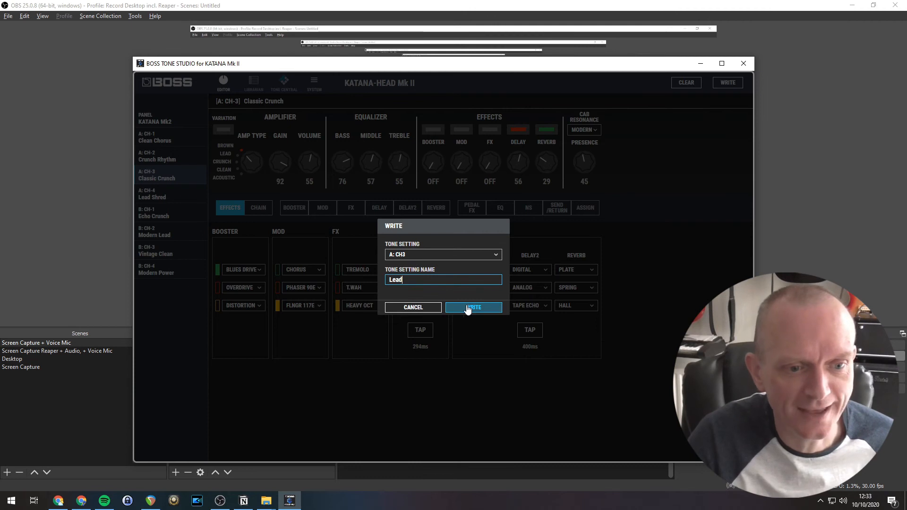
{"action": "left_click", "coordinate": [473, 307]}
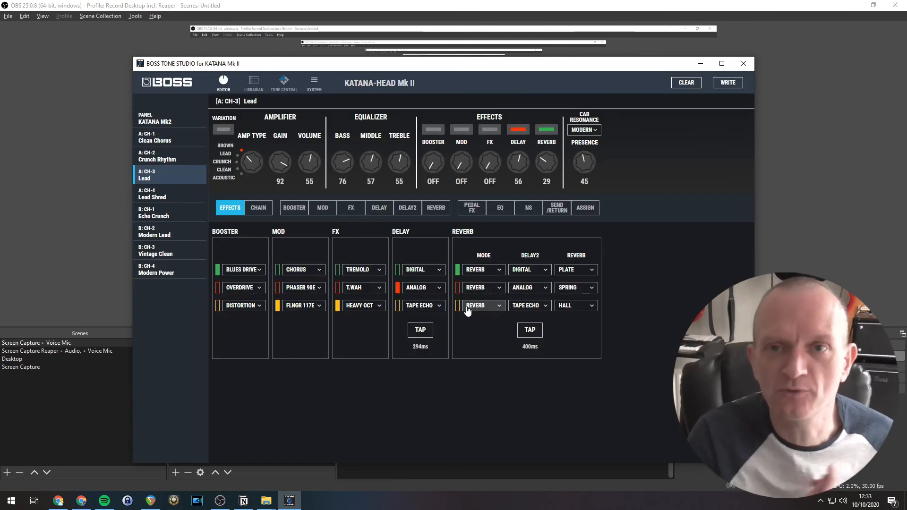
{"action": "mouse_move", "coordinate": [502, 279]}
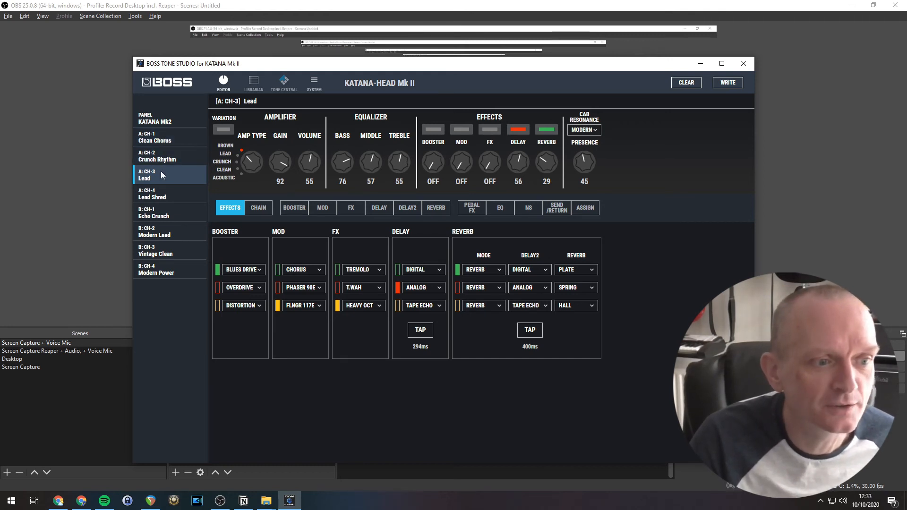
{"action": "left_click", "coordinate": [162, 141]}
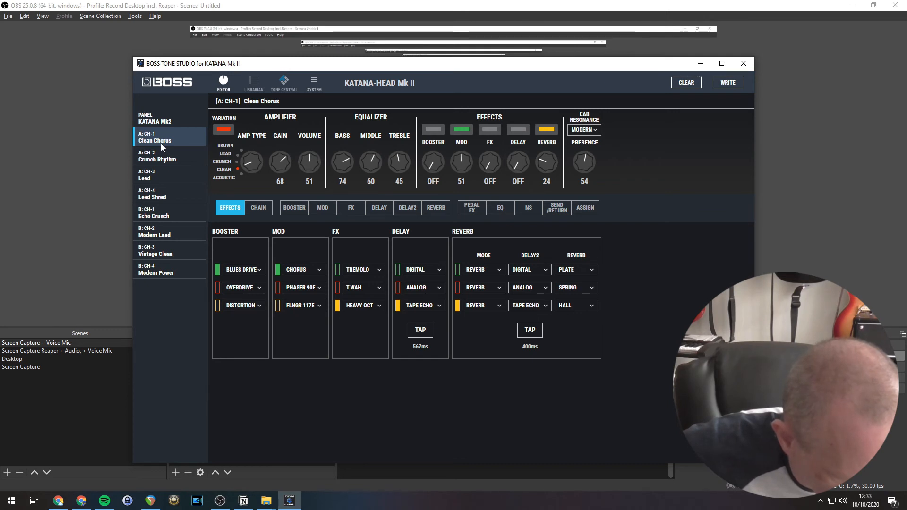
{"action": "left_click", "coordinate": [163, 156]}
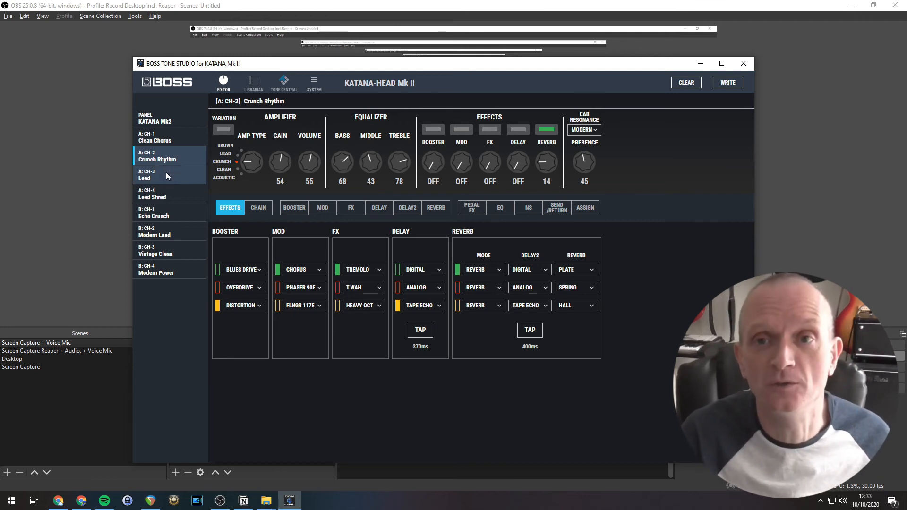
{"action": "left_click", "coordinate": [165, 175]}
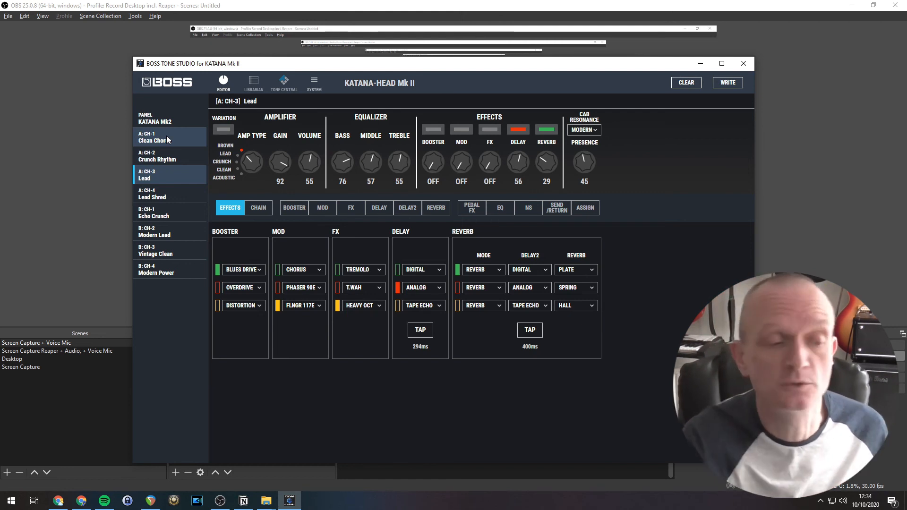
{"action": "left_click", "coordinate": [156, 137]}
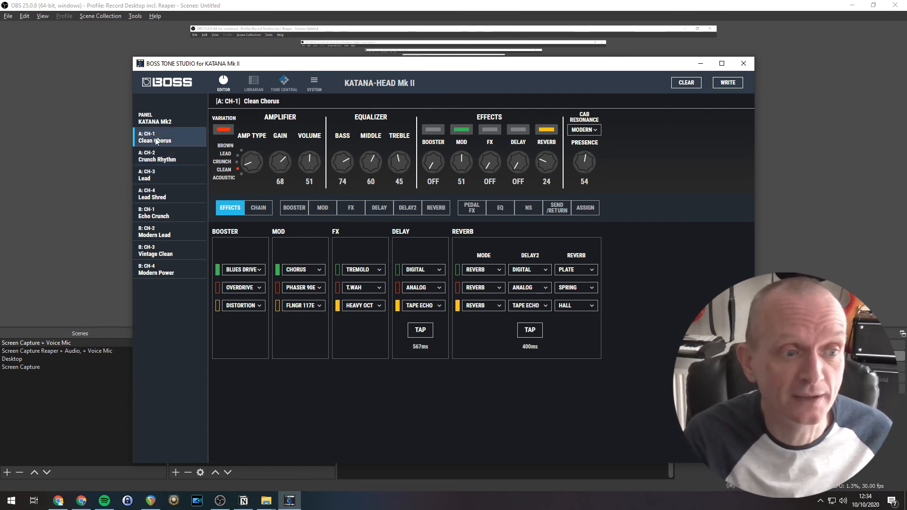
{"action": "left_click", "coordinate": [158, 159]}
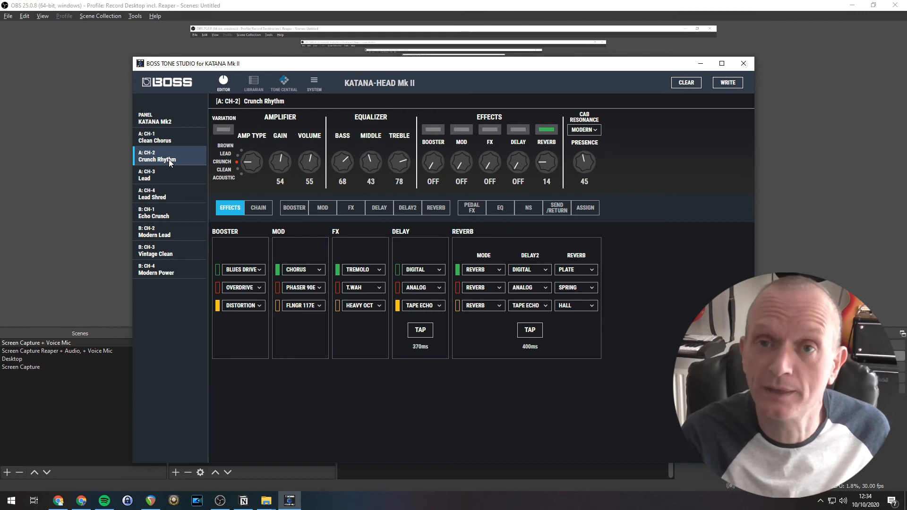
{"action": "left_click", "coordinate": [156, 175]}
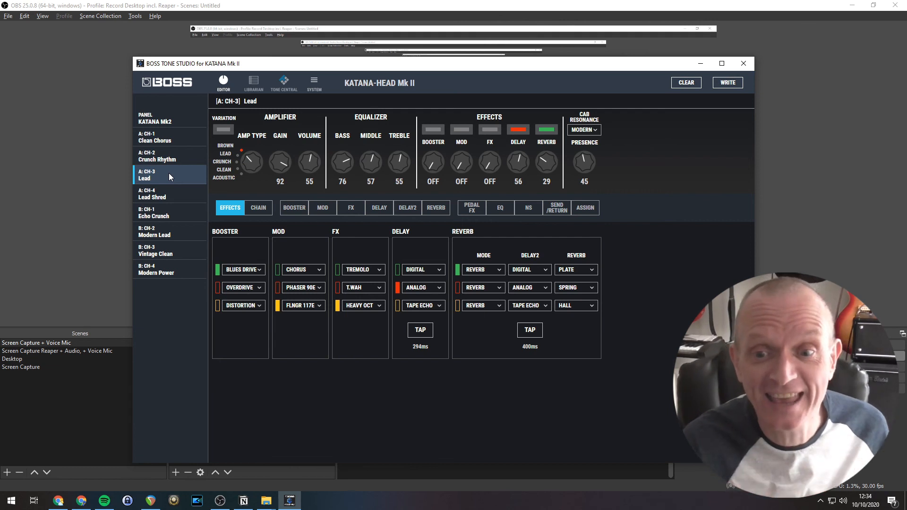
{"action": "mouse_move", "coordinate": [689, 13]}
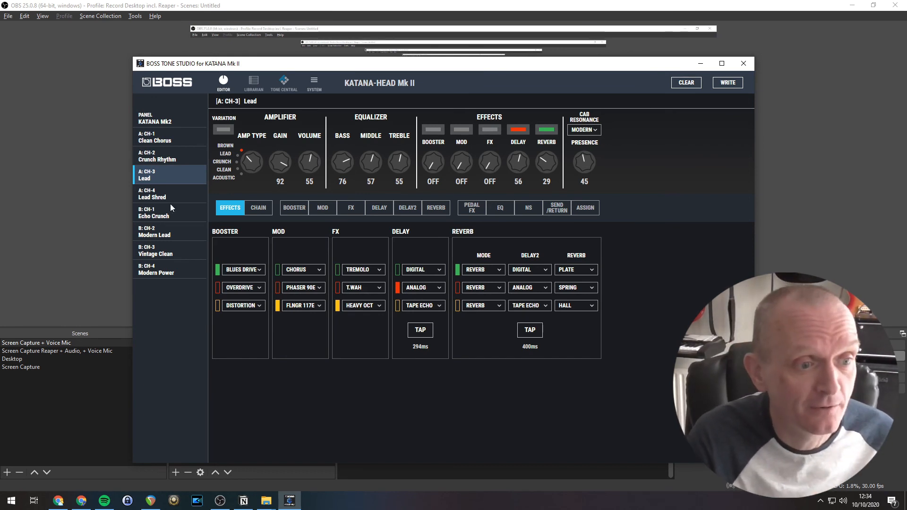
Step: Load Lead Shred from A CH-4 and clear it to flat default settings
{"action": "left_click", "coordinate": [152, 194]}
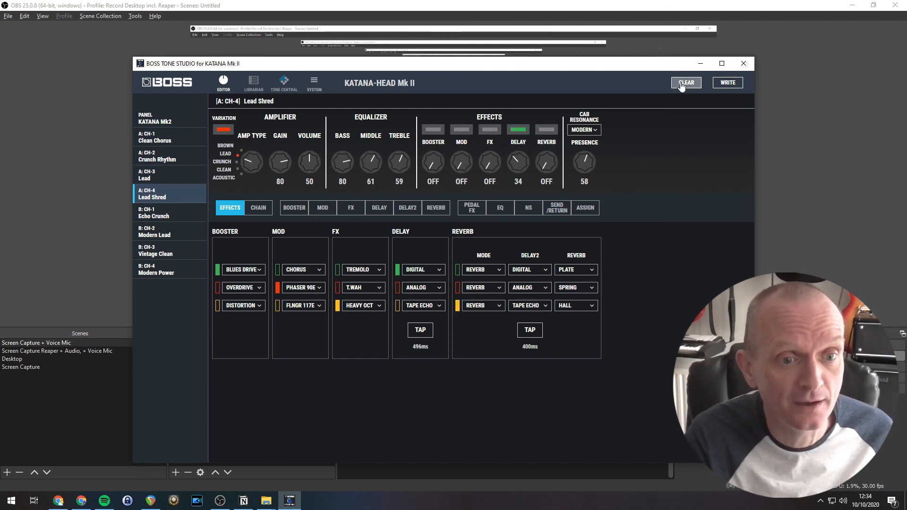
{"action": "left_click", "coordinate": [685, 82]}
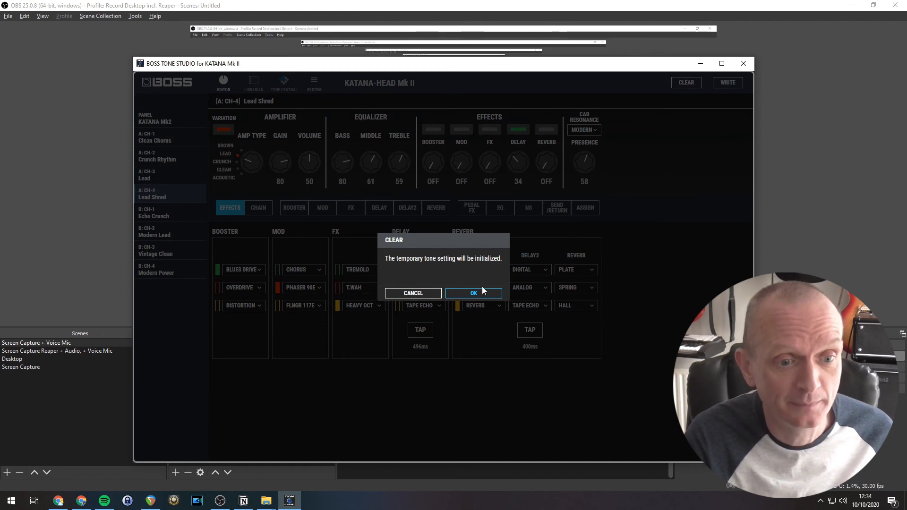
{"action": "left_click", "coordinate": [473, 293]}
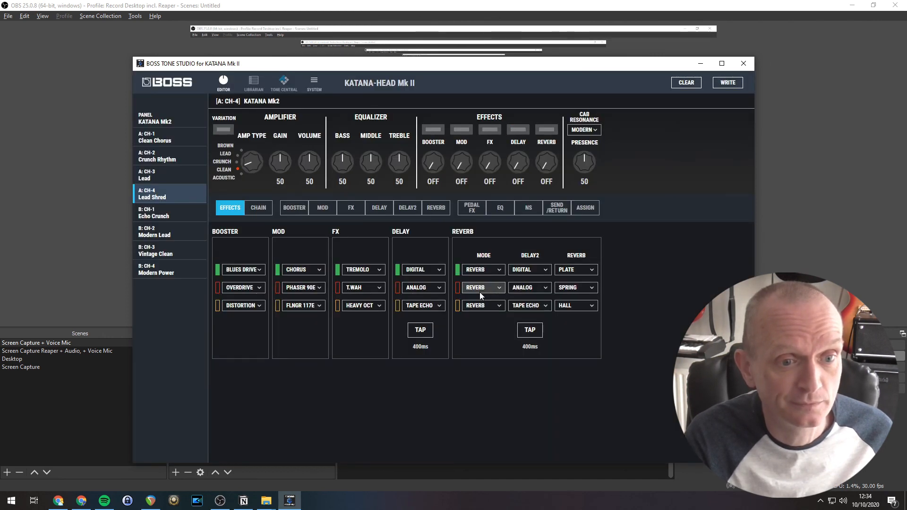
{"action": "mouse_move", "coordinate": [434, 224]}
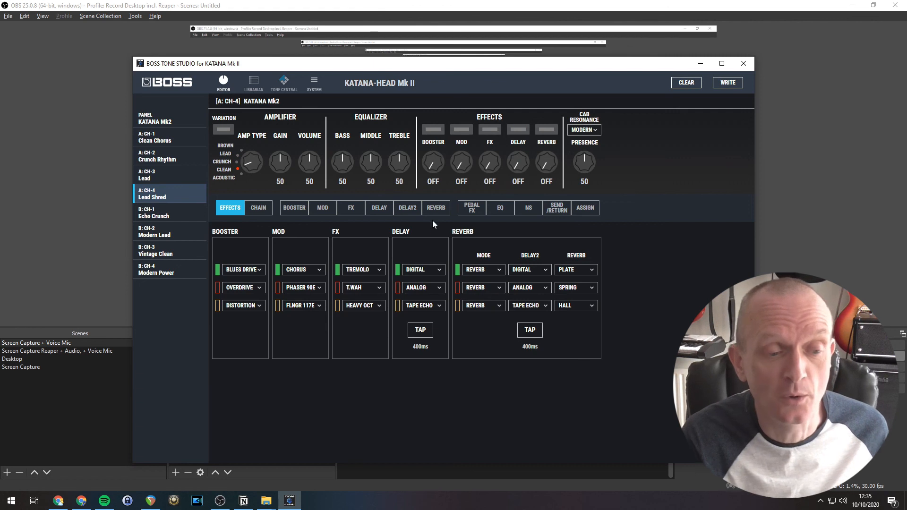